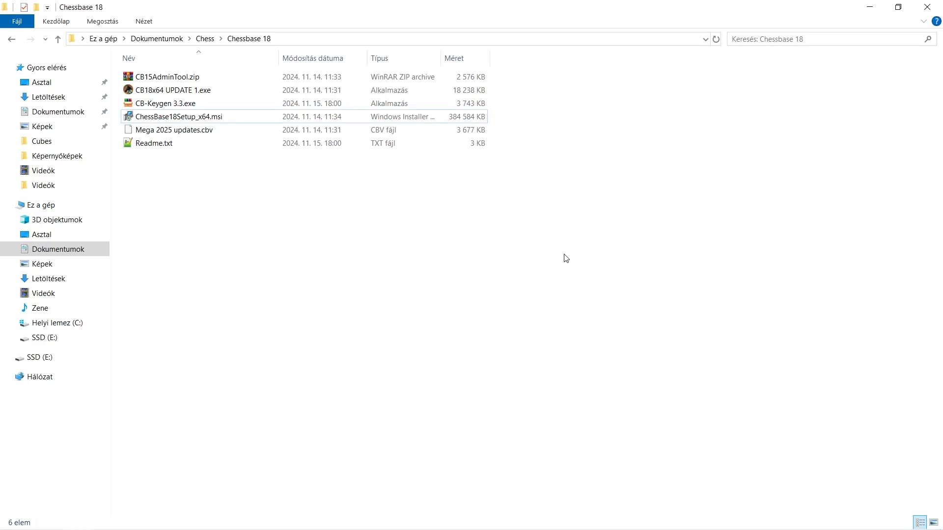
# Step: Launch the ChessBase 18 installer from ChessBase18Setup_x64.msi in the download folder
pyautogui.click(166, 103)
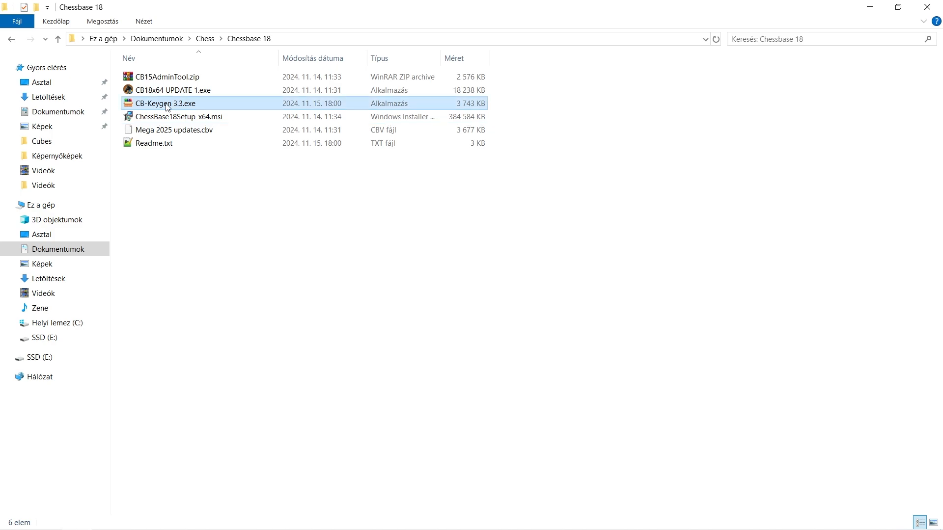
pyautogui.click(178, 117)
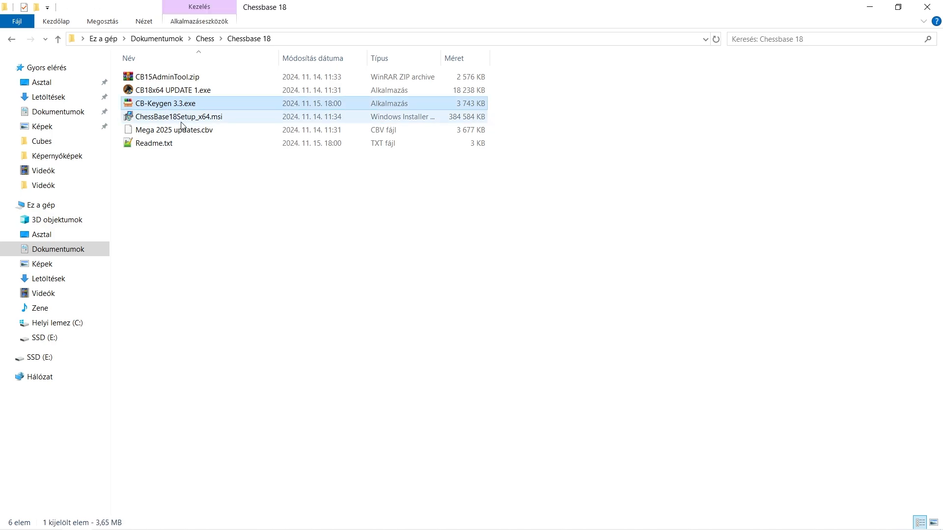
pyautogui.press('ctrl+a')
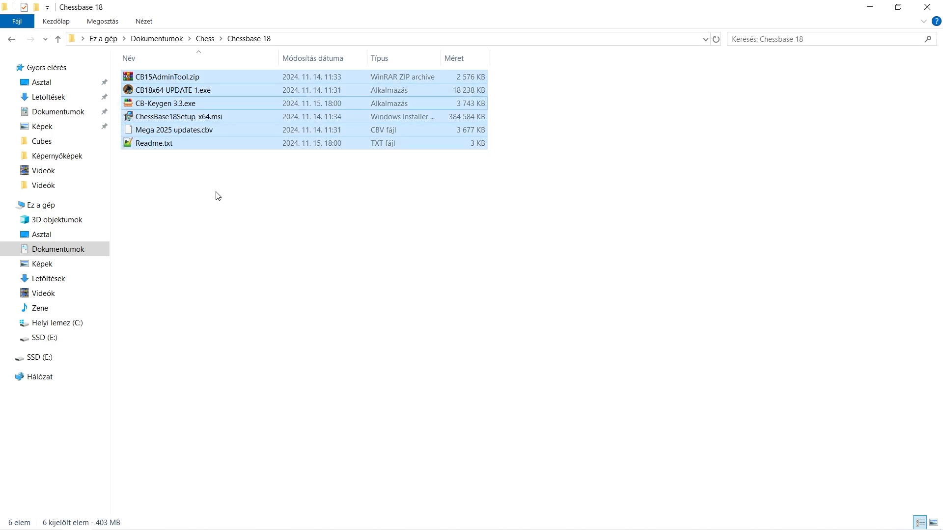
pyautogui.moveTo(193, 117)
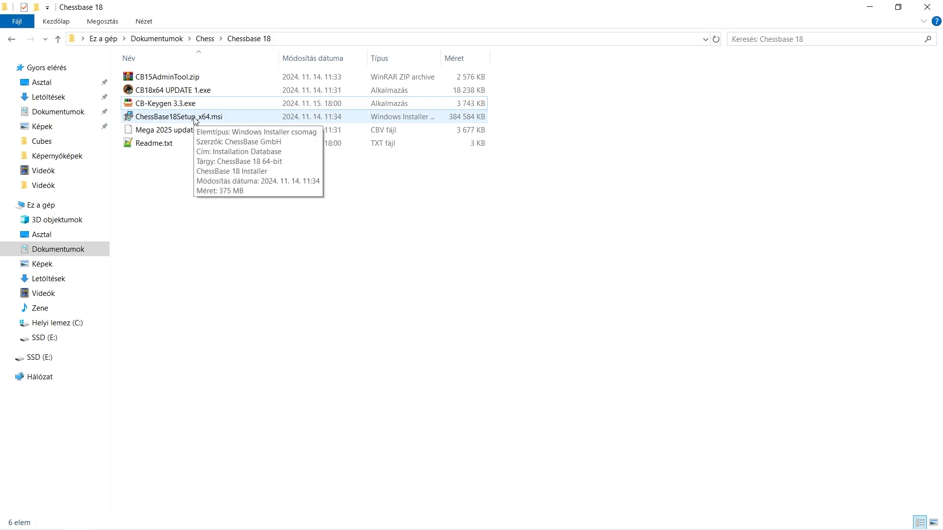
pyautogui.doubleClick(178, 117)
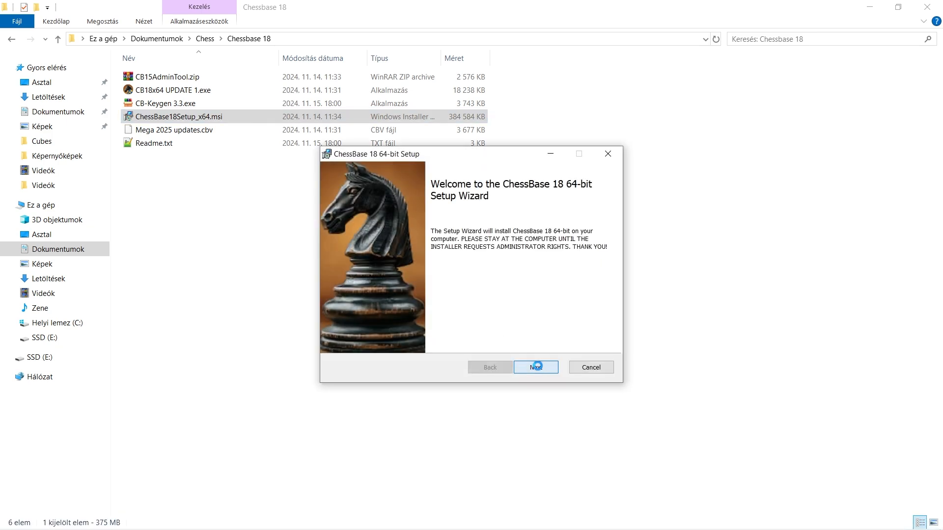
# Step: Pass the welcome page and accept the license agreement to reach the activation code page
pyautogui.click(534, 366)
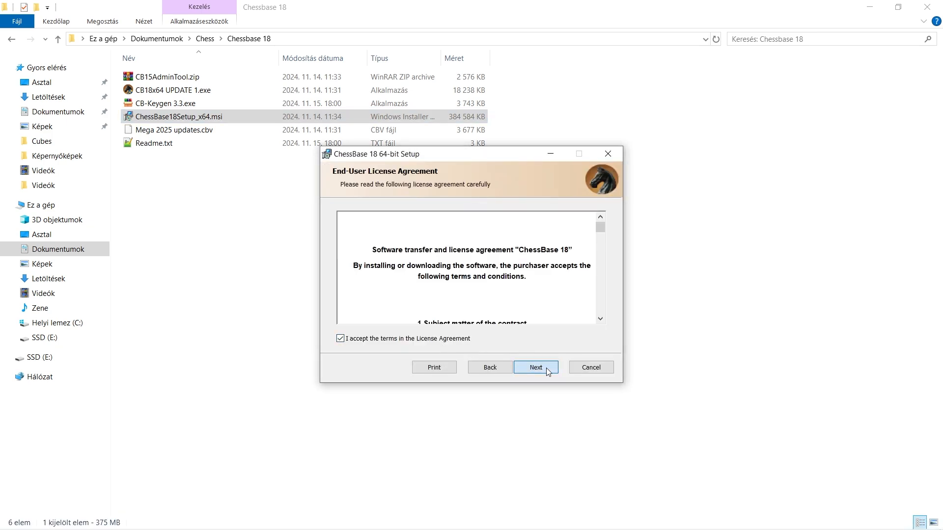
pyautogui.click(535, 367)
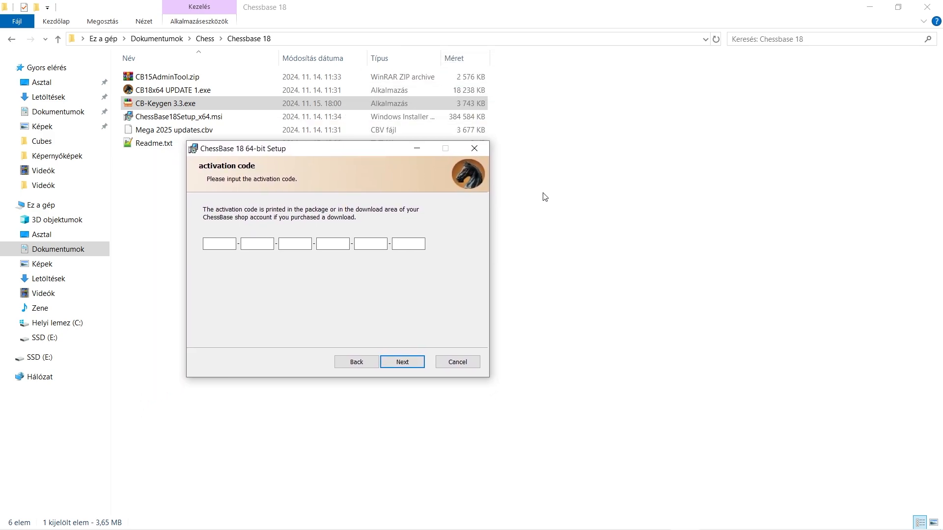
pyautogui.moveTo(536, 203)
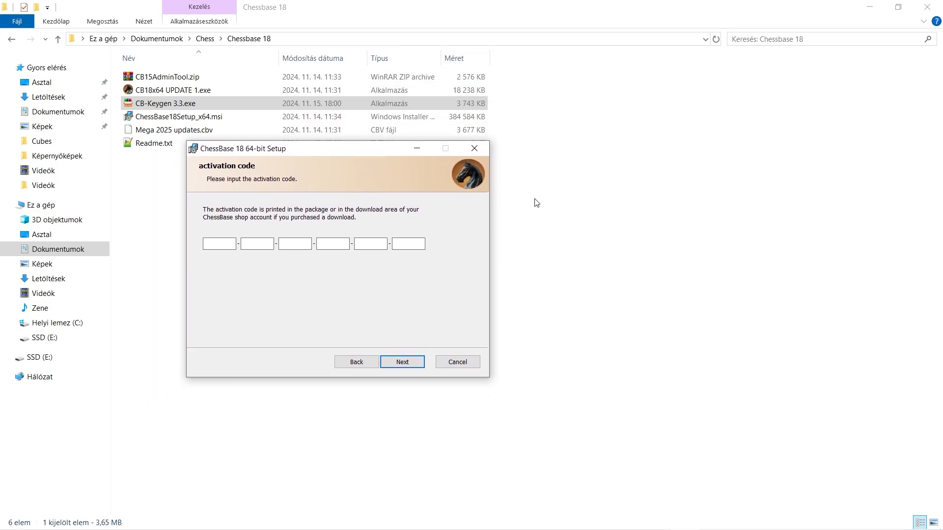
pyautogui.doubleClick(171, 103)
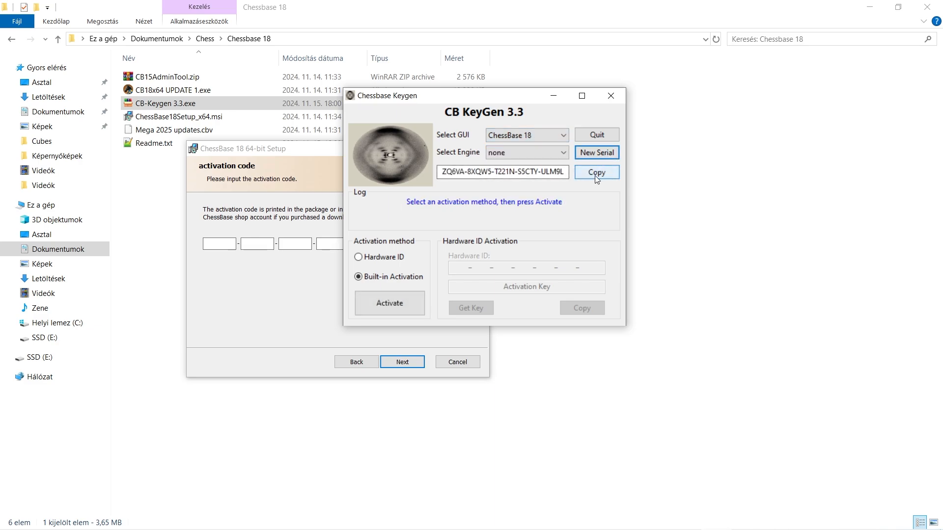
pyautogui.click(596, 172)
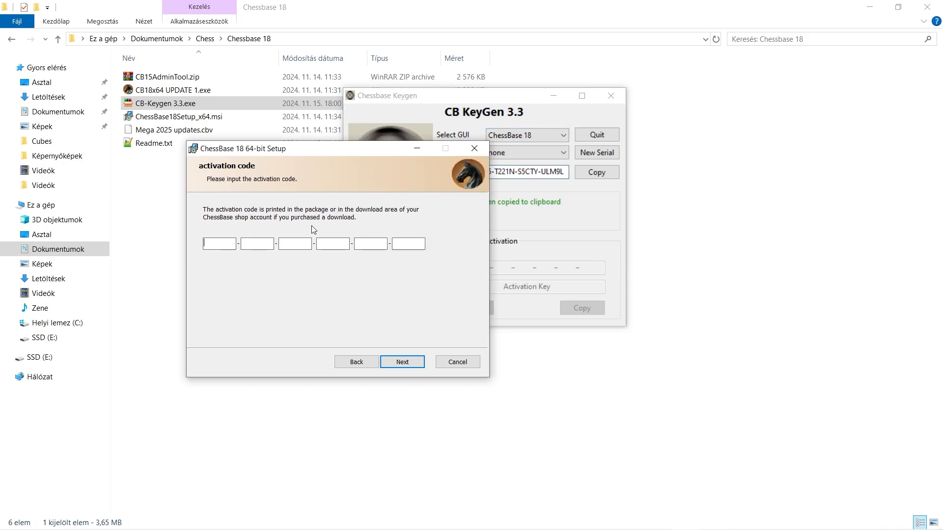
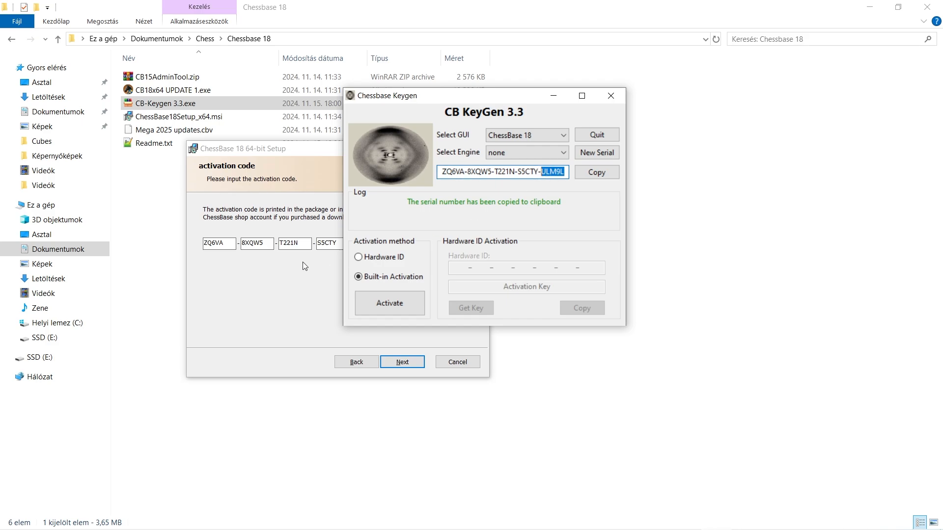
# Step: Accept the activation code, default folder and default features, and begin installing ChessBase 18
pyautogui.click(401, 361)
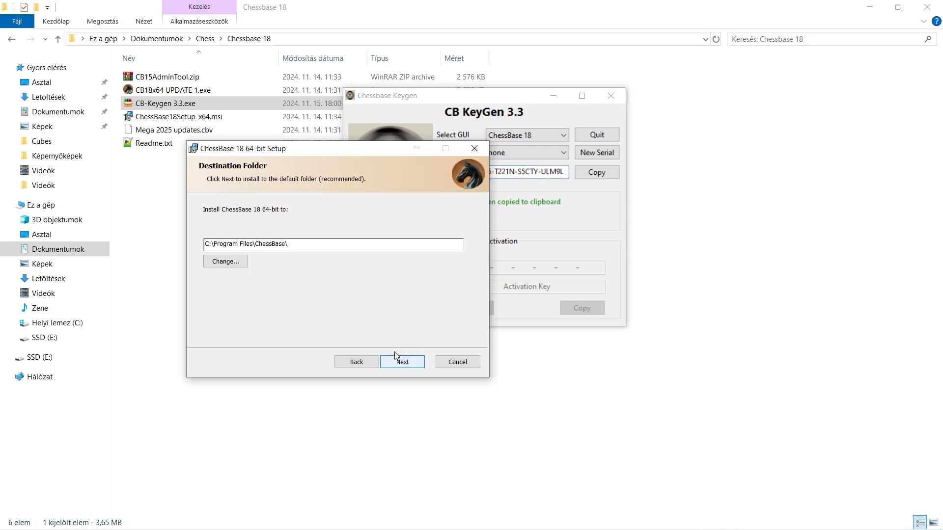
pyautogui.click(402, 362)
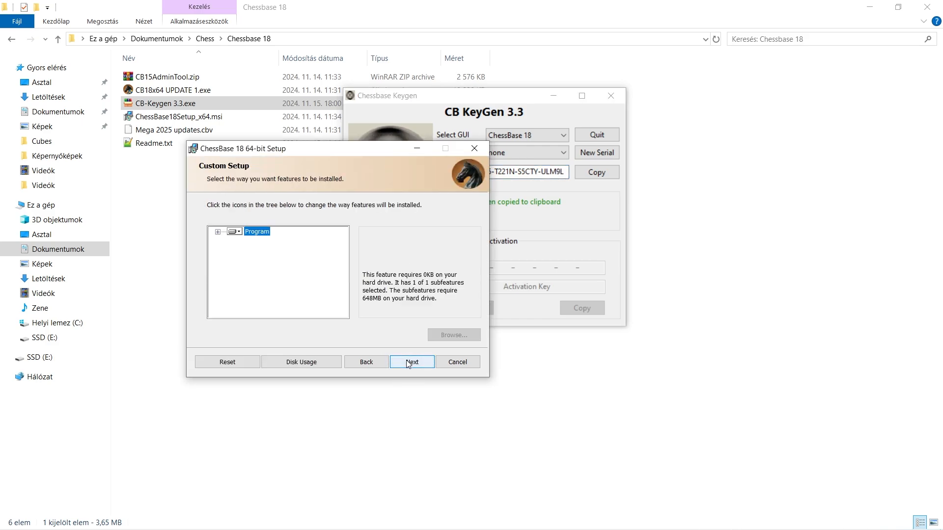
pyautogui.click(412, 361)
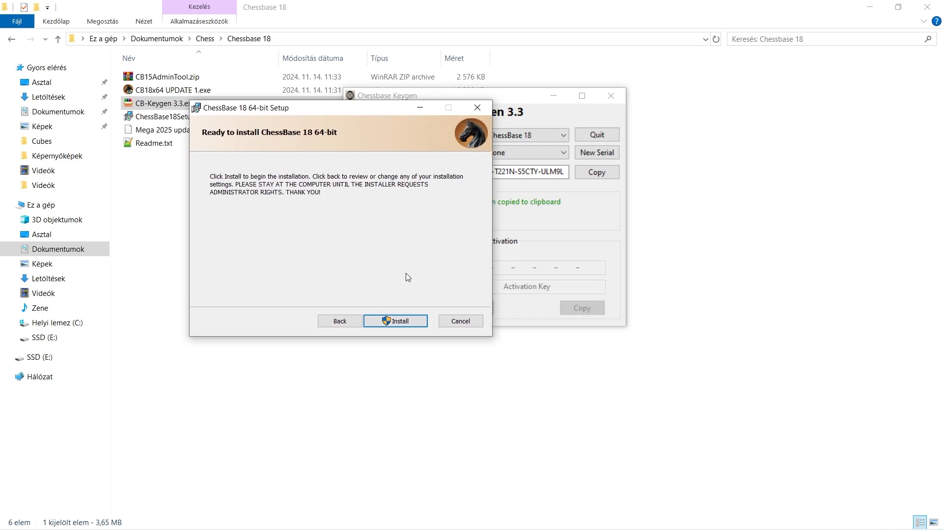
pyautogui.click(395, 320)
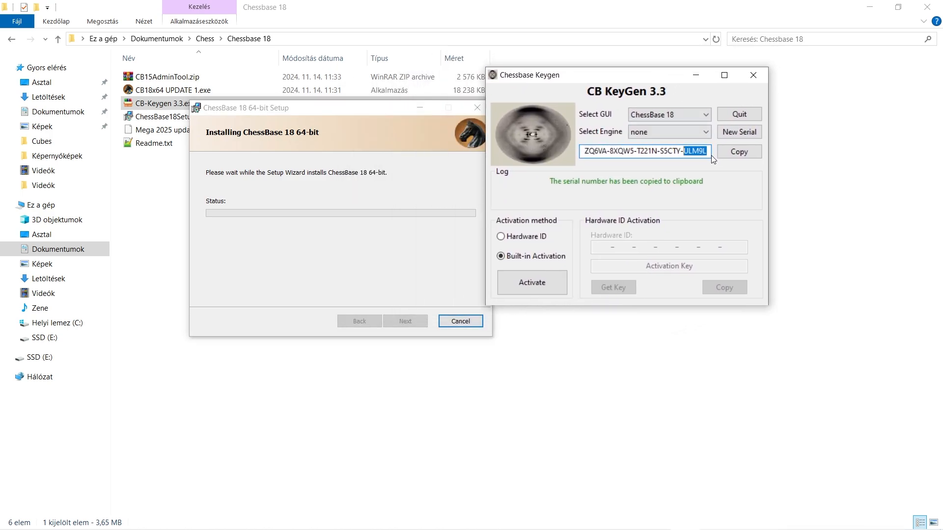
pyautogui.moveTo(93, 523)
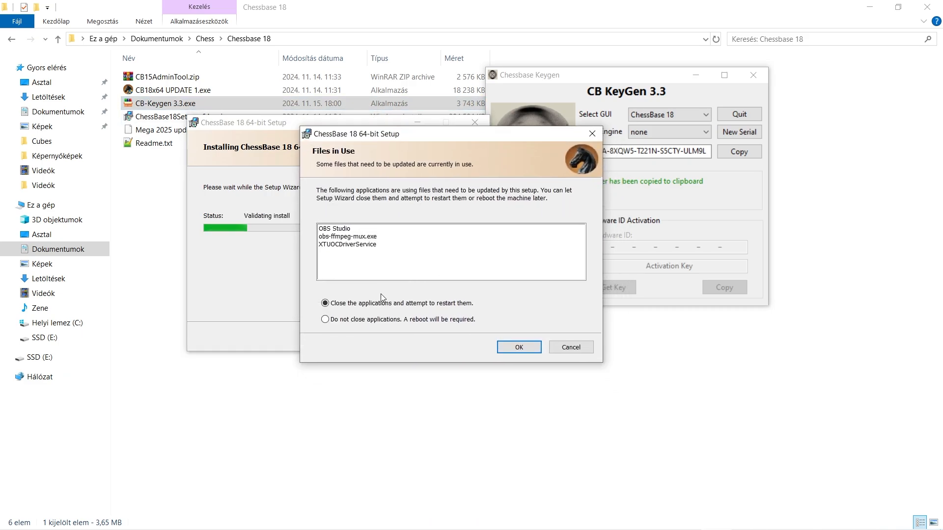
pyautogui.moveTo(380, 337)
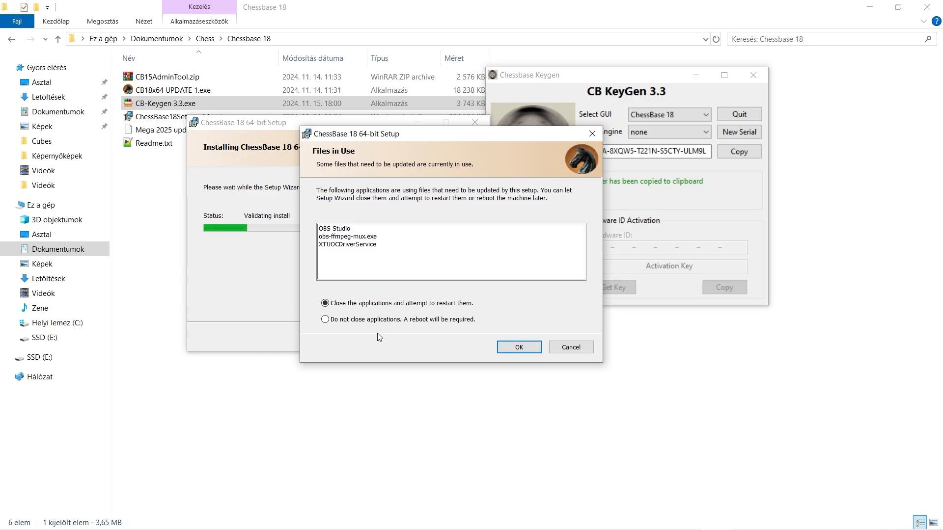
# Step: Let setup close the applications in use and continue installing to completion
pyautogui.click(517, 346)
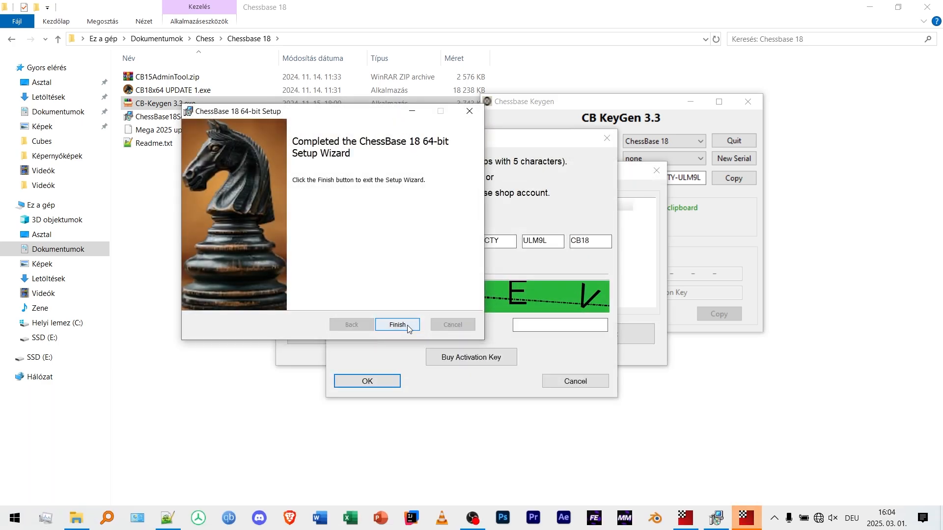
pyautogui.click(396, 324)
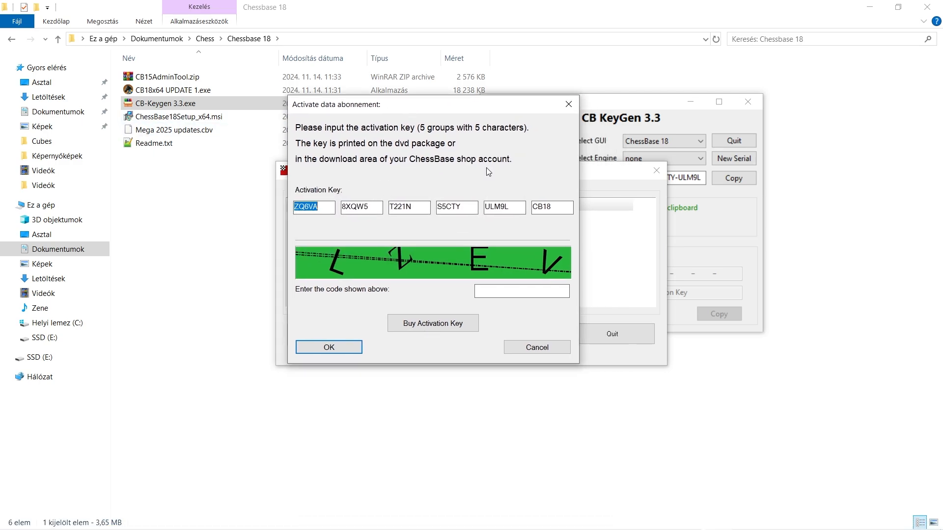
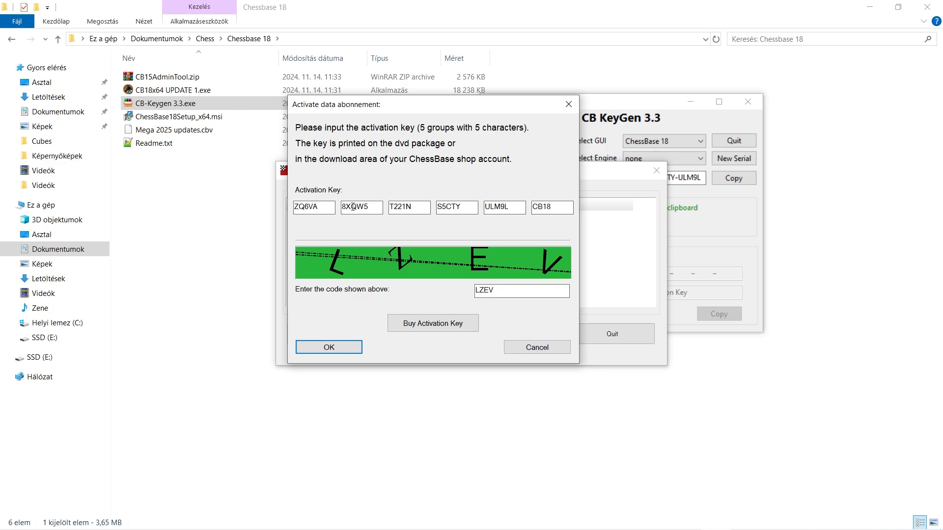
pyautogui.moveTo(328, 347)
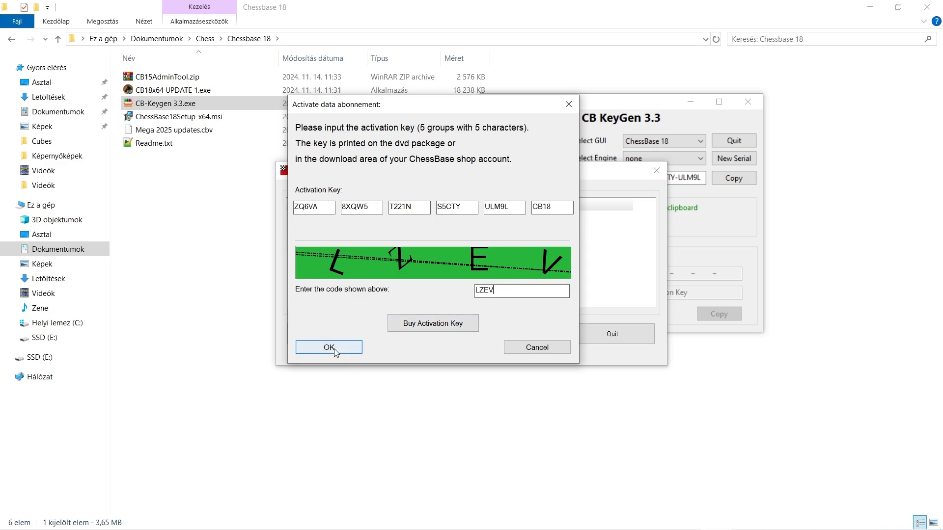
pyautogui.click(328, 347)
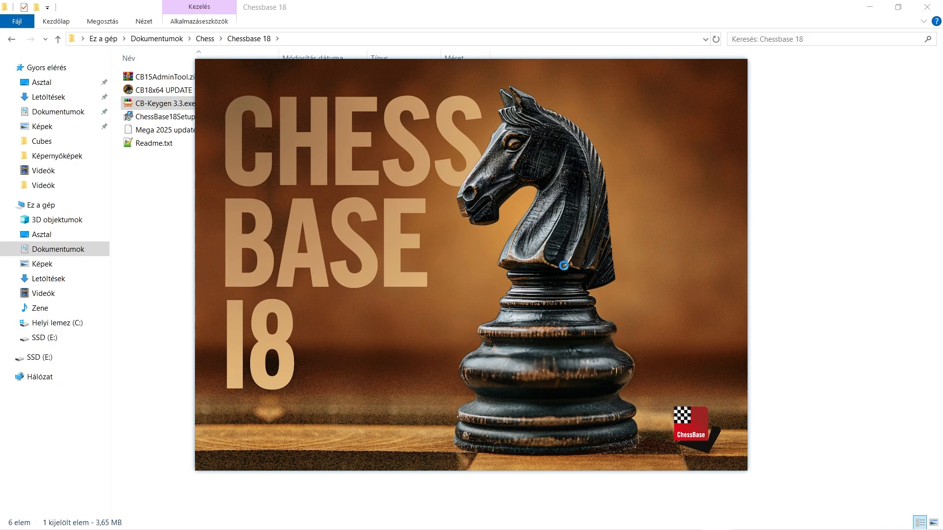
pyautogui.moveTo(625, 201)
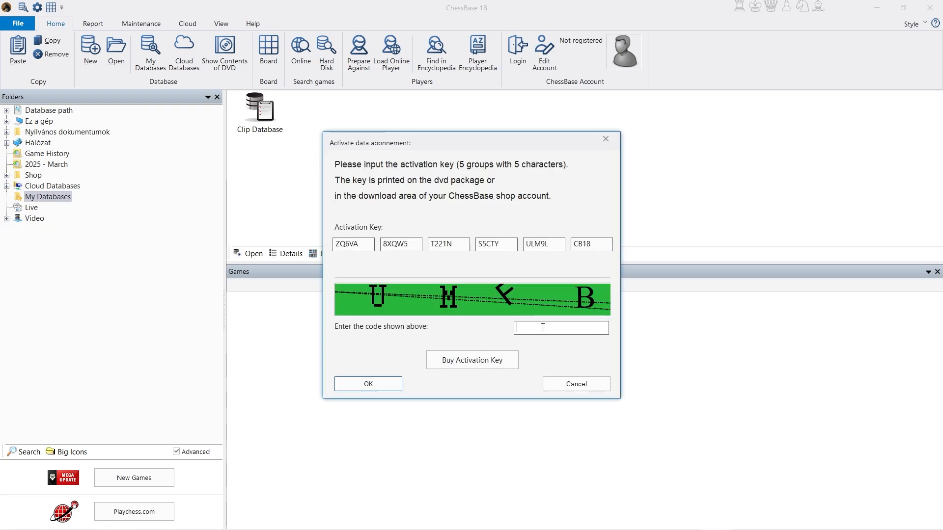
pyautogui.write('UMFB')
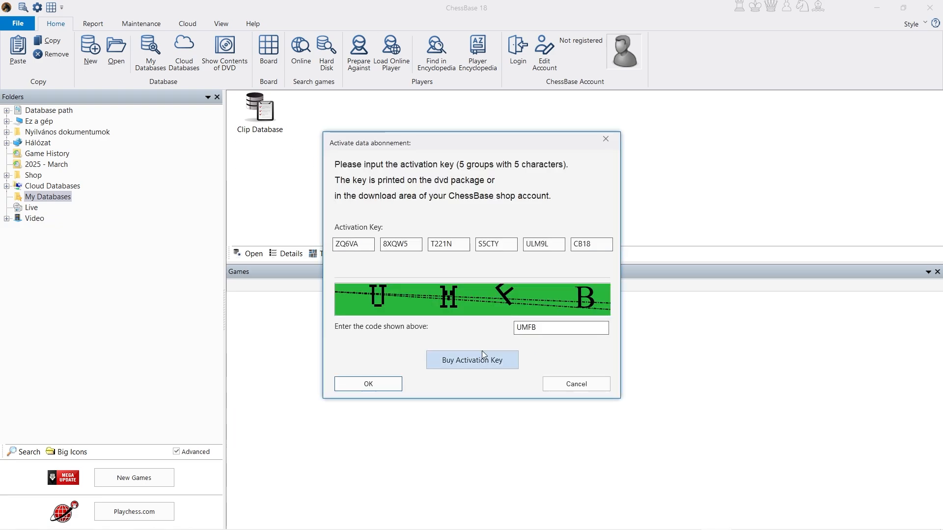
pyautogui.click(367, 384)
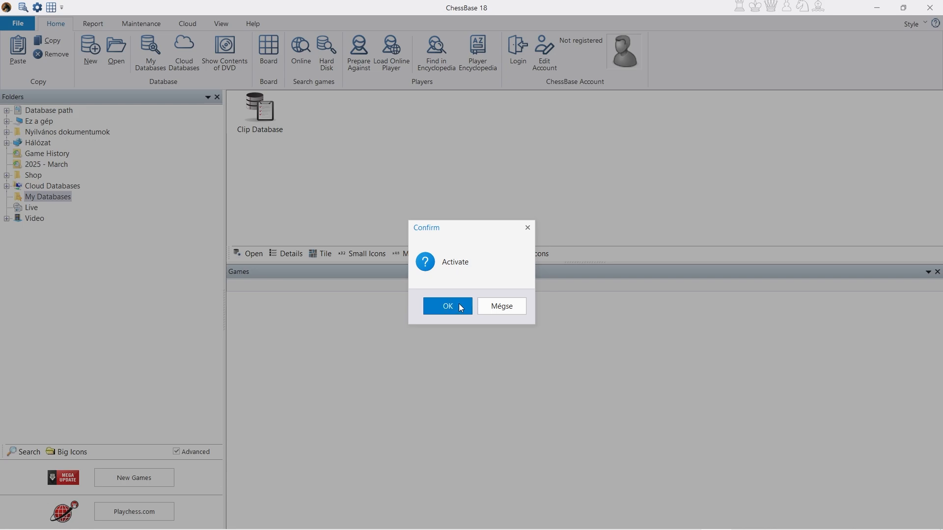
# Step: Confirm activation and log in to the ChessBase account as 'micsquad'
pyautogui.click(447, 306)
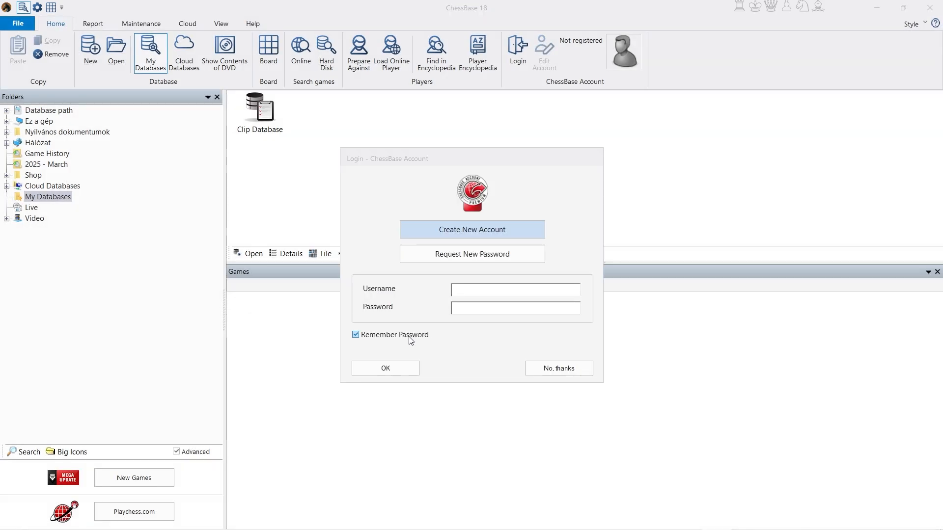
pyautogui.click(514, 289)
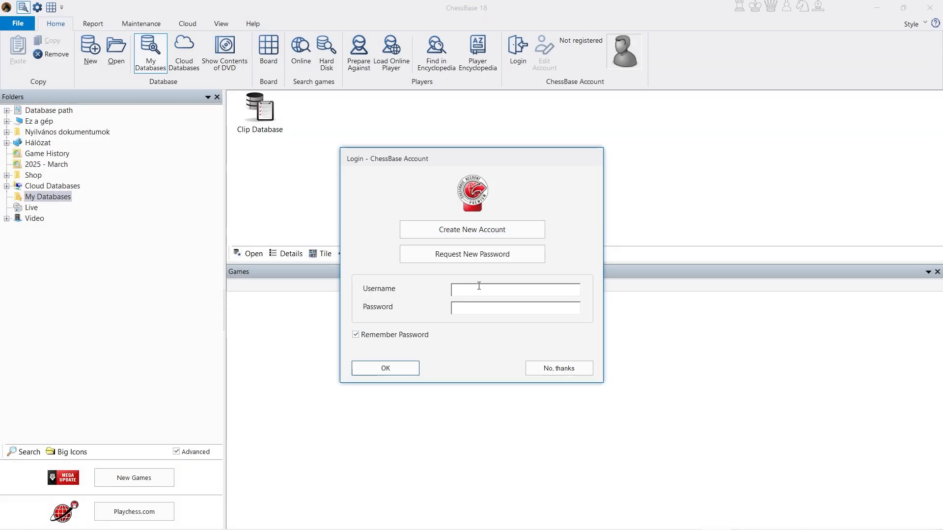
pyautogui.write('micsquad')
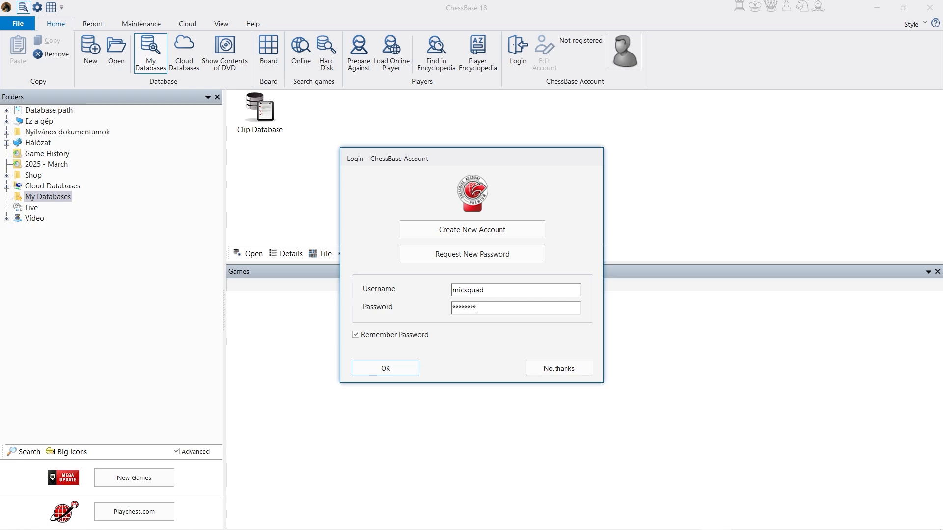
pyautogui.click(385, 368)
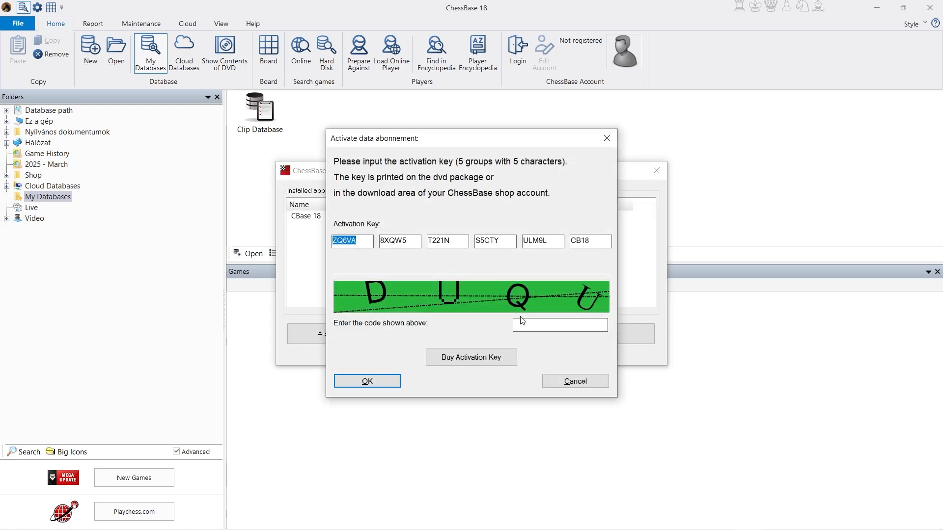
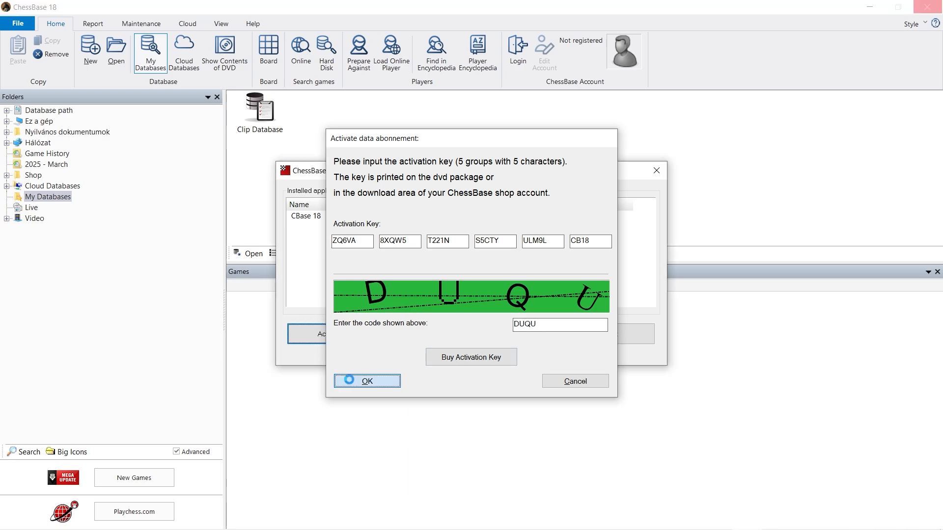
pyautogui.click(367, 381)
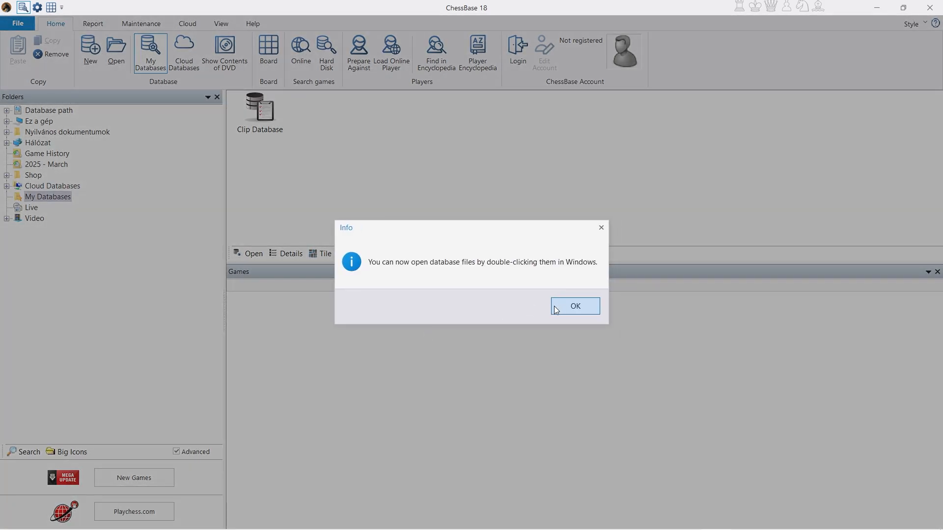
pyautogui.click(575, 307)
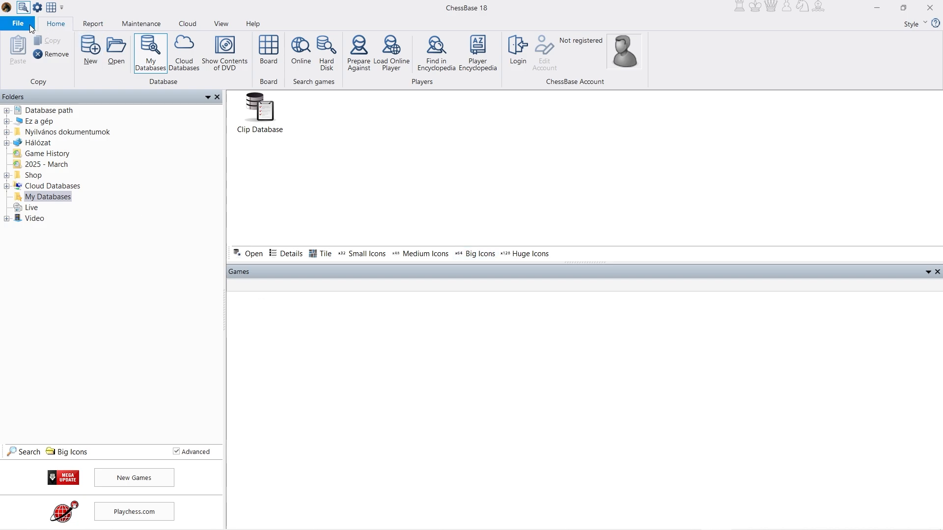
pyautogui.click(18, 22)
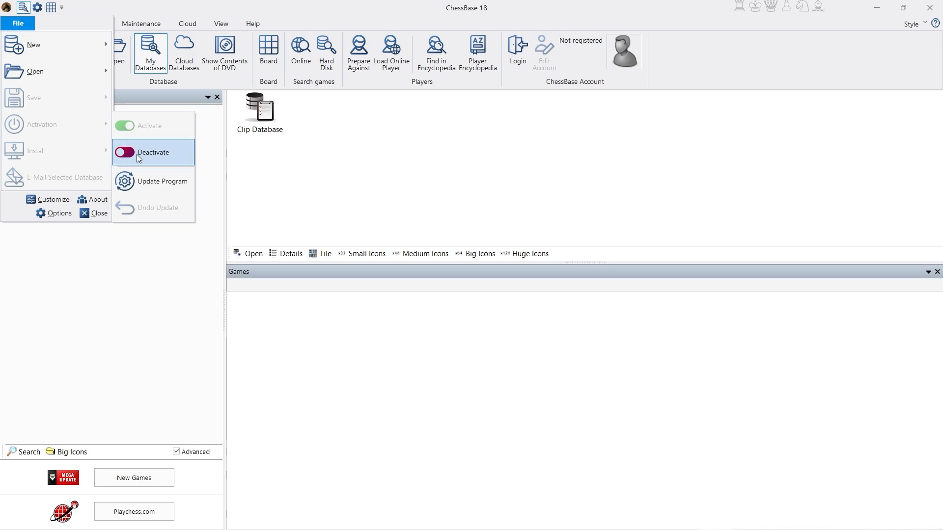
pyautogui.moveTo(153, 181)
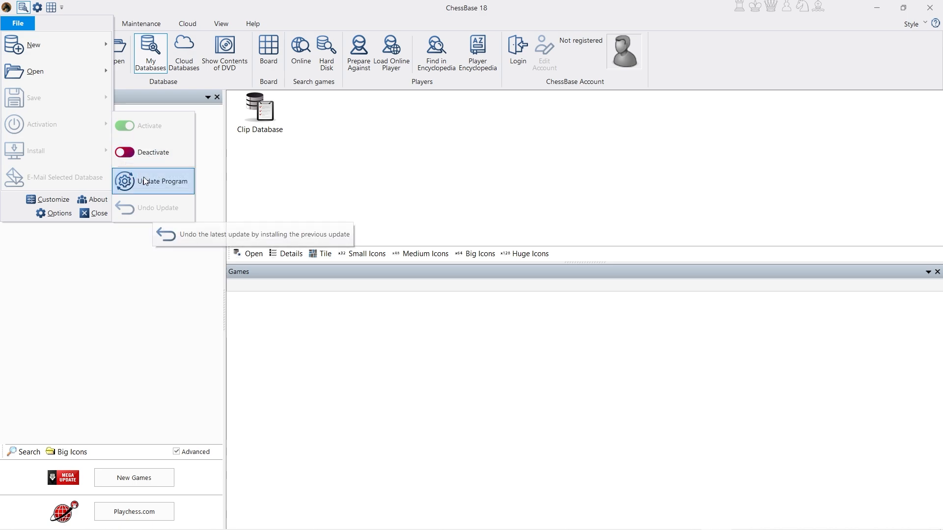
# Step: After Update Program reports not activated, resubmit the key with verification code ELHH
pyautogui.click(162, 180)
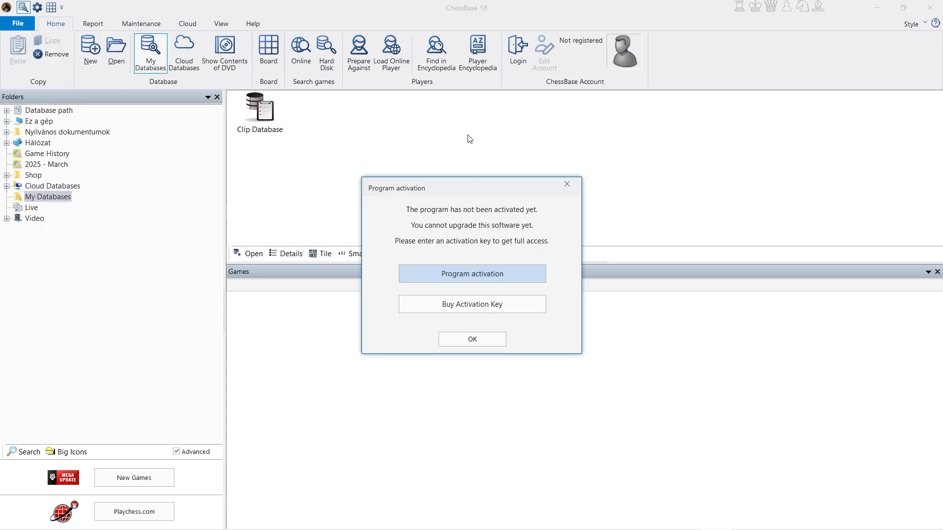
pyautogui.moveTo(451, 289)
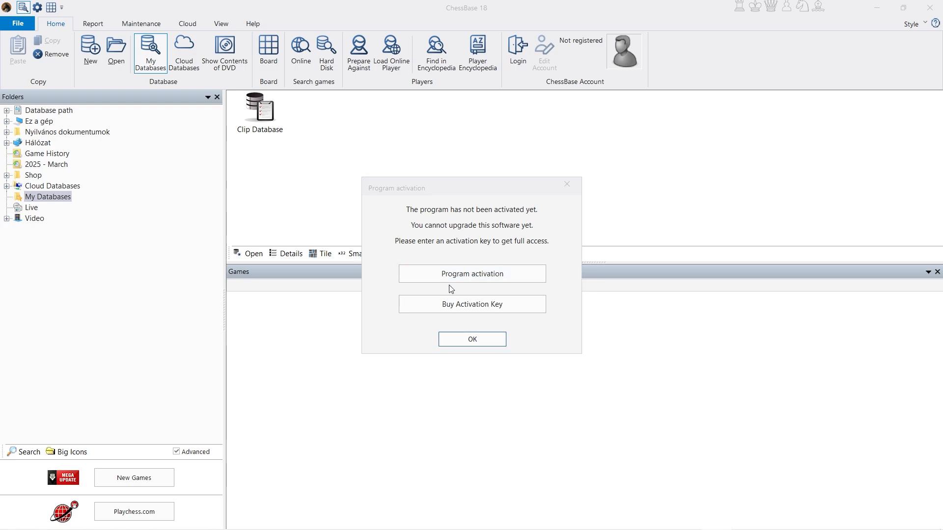
pyautogui.click(472, 274)
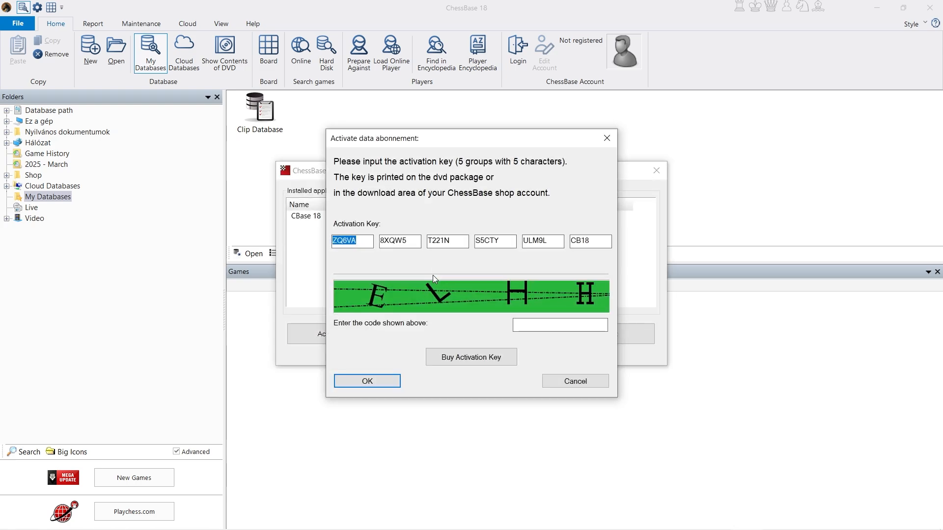
pyautogui.write('EL')
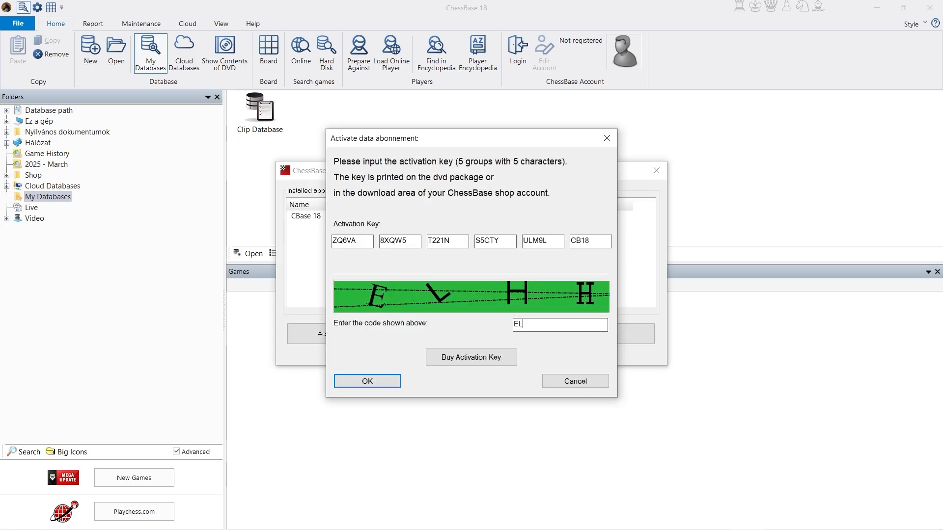
pyautogui.write('HH')
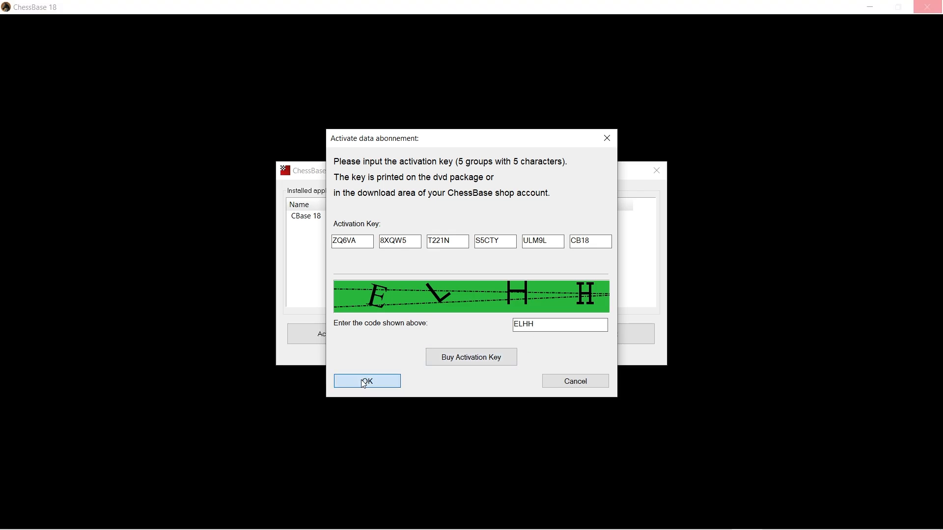
pyautogui.click(366, 381)
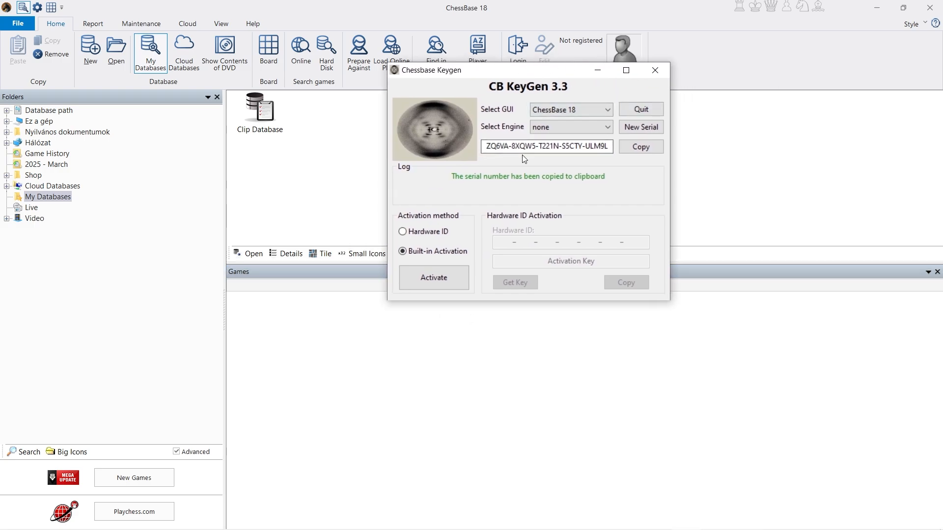
pyautogui.moveTo(433, 277)
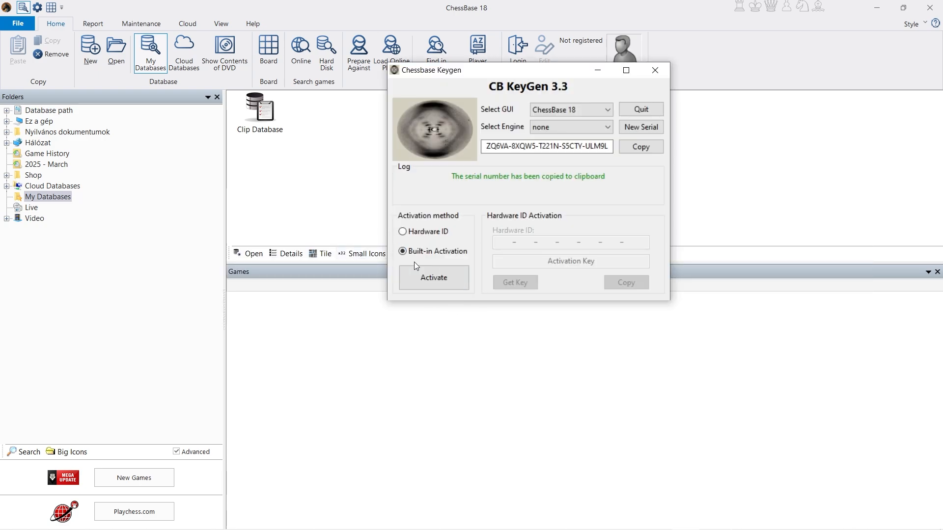
pyautogui.moveTo(53, 30)
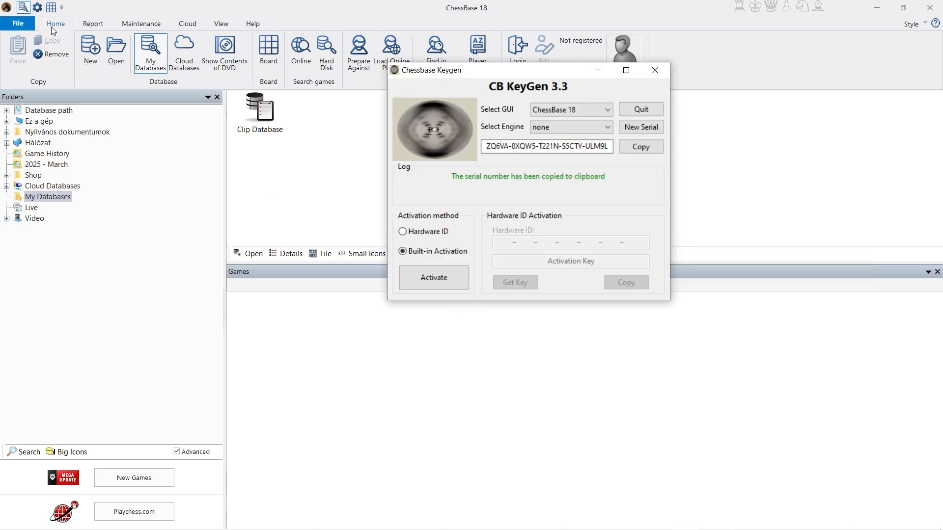
# Step: Bring the ChessBase 18 main window to the front over the key generator
pyautogui.click(655, 71)
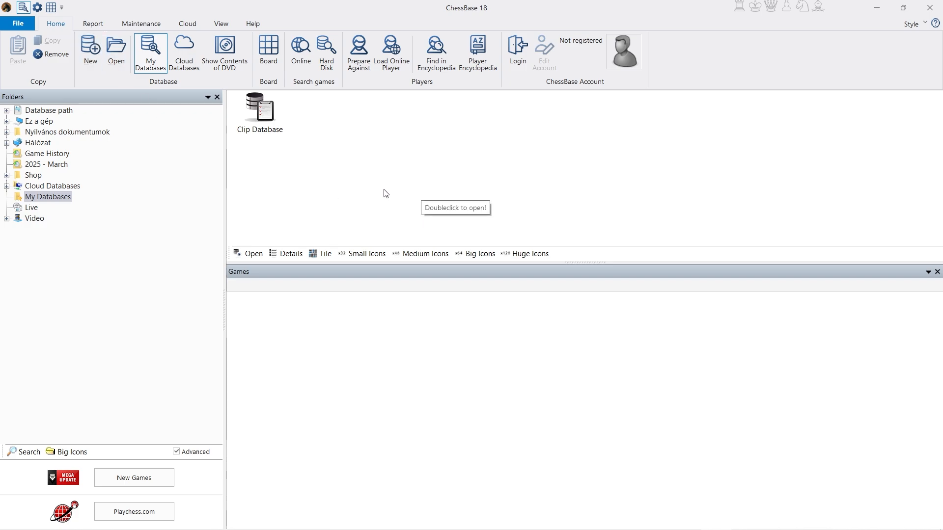
pyautogui.moveTo(369, 205)
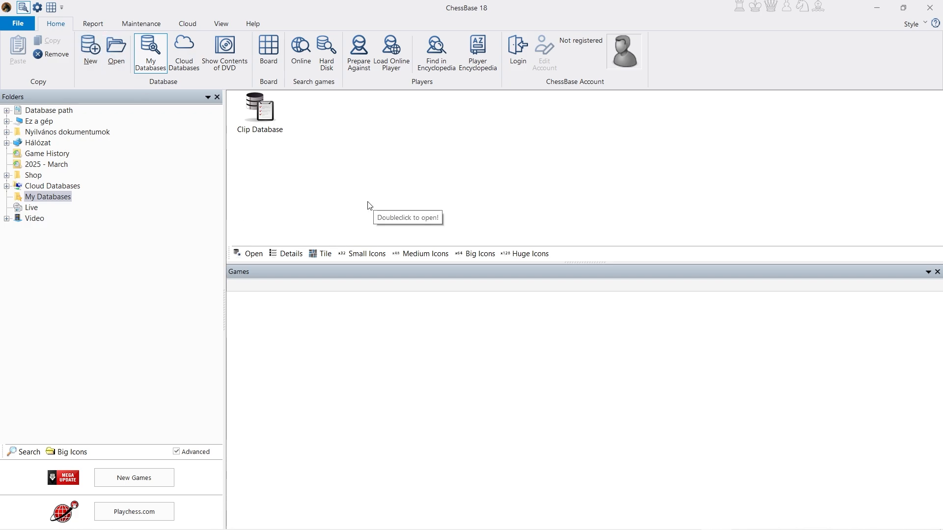
pyautogui.moveTo(18, 23)
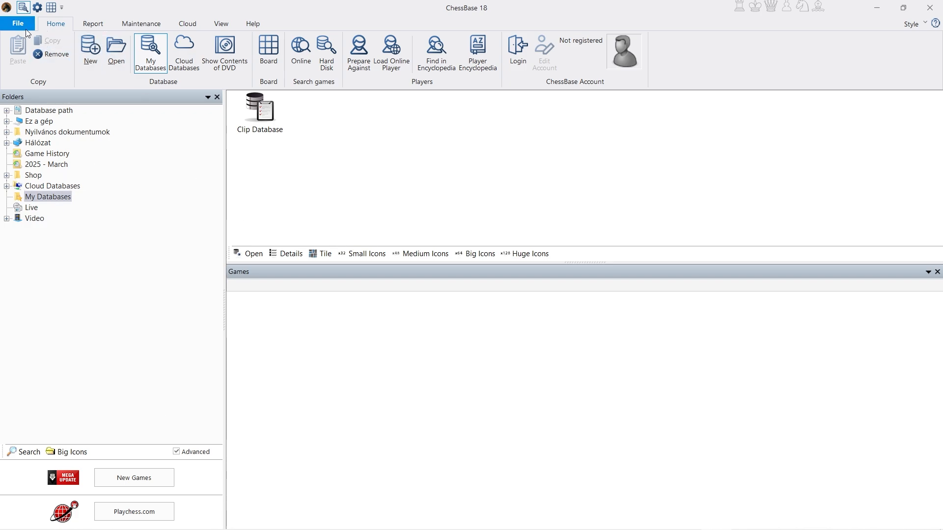
# Step: Request Update Program via File > Activation, getting the 'not activated yet' notice
pyautogui.click(17, 23)
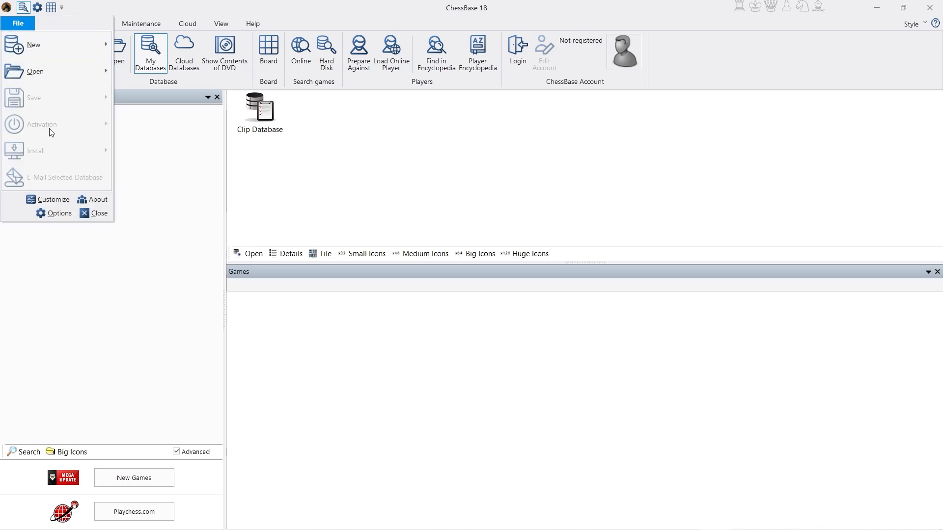
pyautogui.click(42, 125)
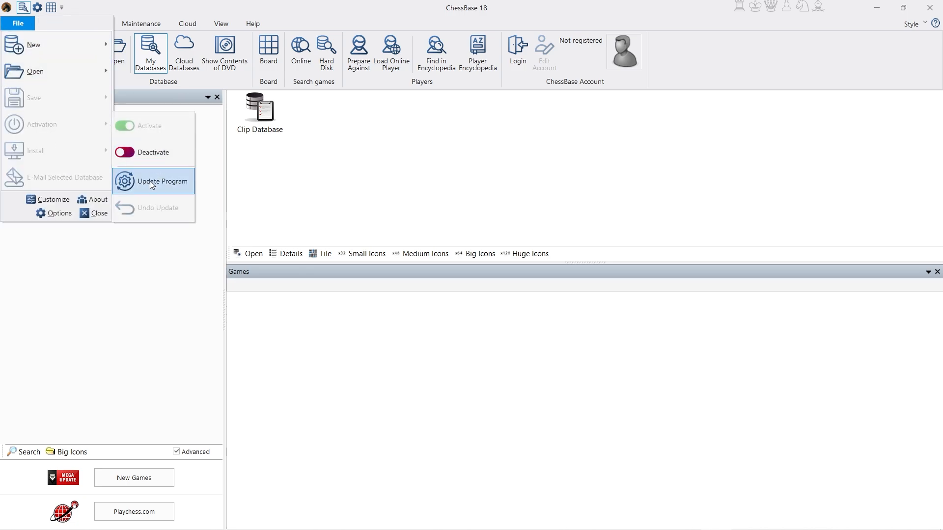
pyautogui.click(160, 181)
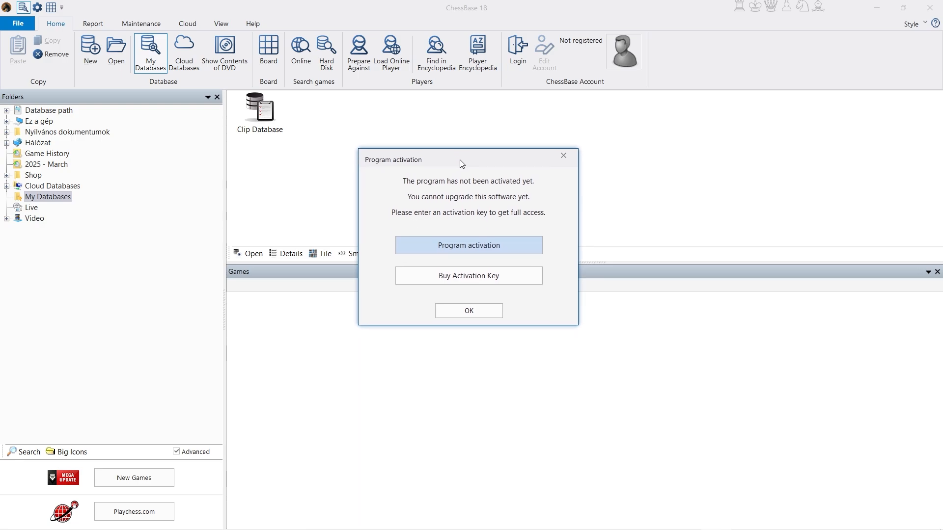
pyautogui.moveTo(467, 228)
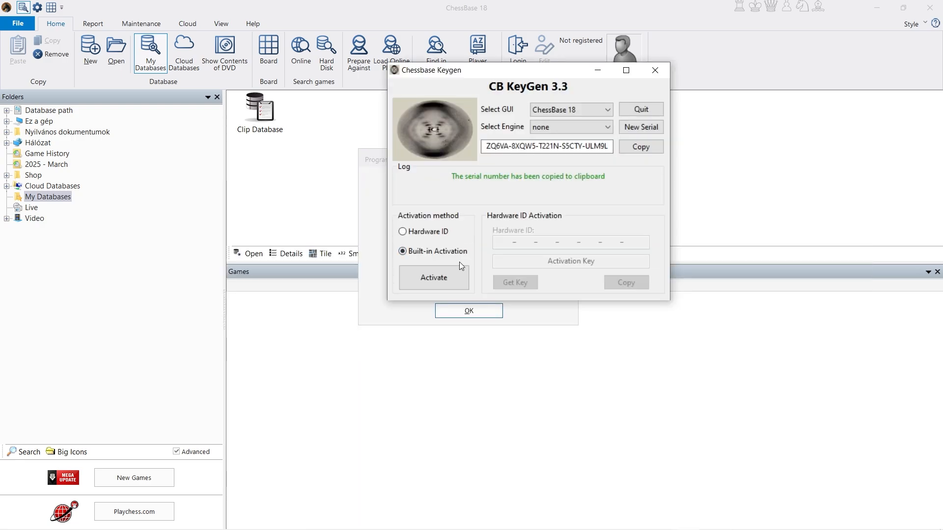
# Step: Run CB KeyGen's built-in activation and submit the captcha code in the Activate program dialog
pyautogui.click(433, 278)
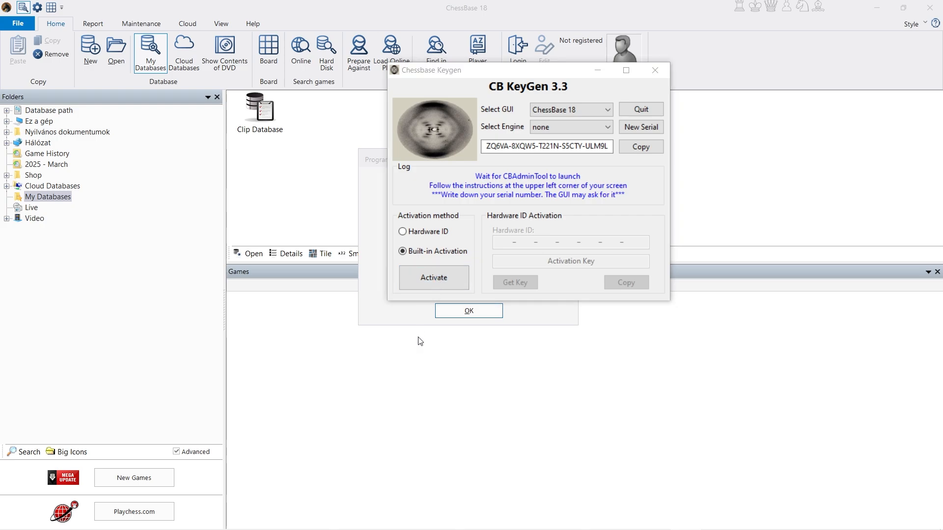
pyautogui.click(433, 277)
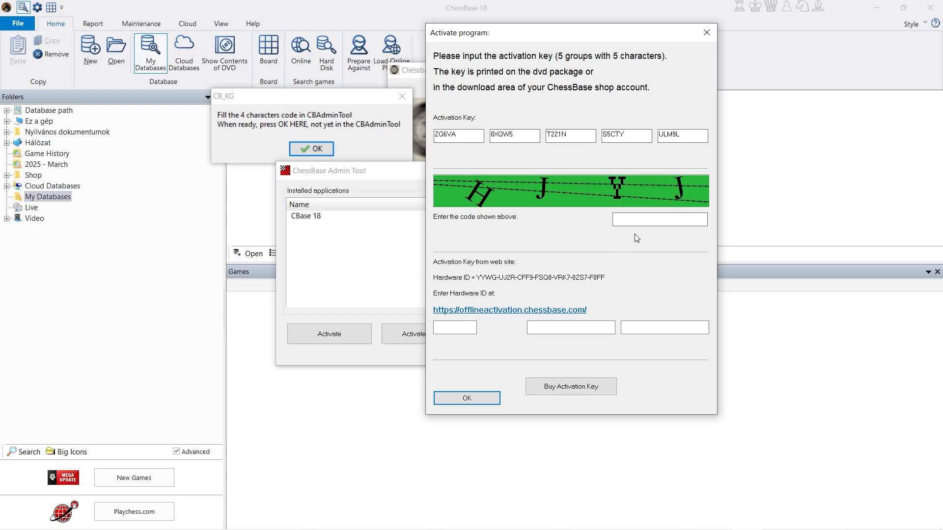
pyautogui.write('HJYY')
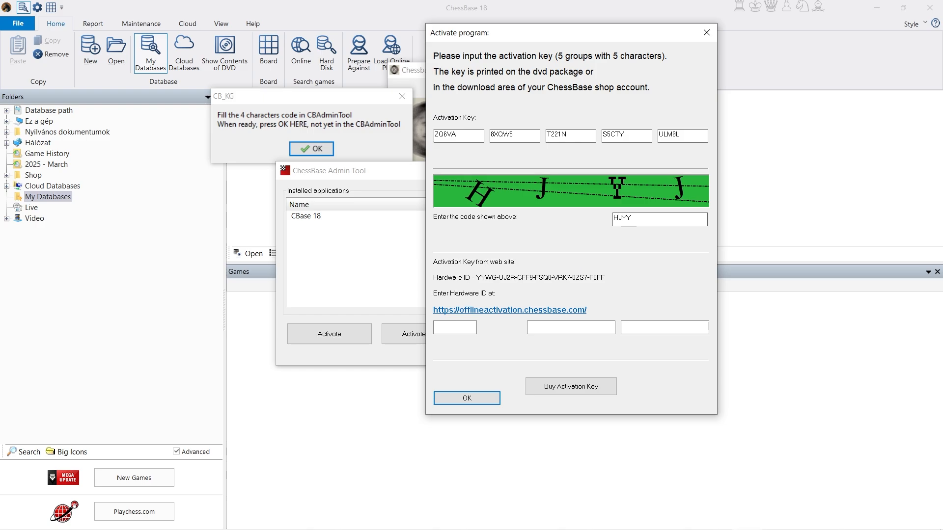
pyautogui.write('K')
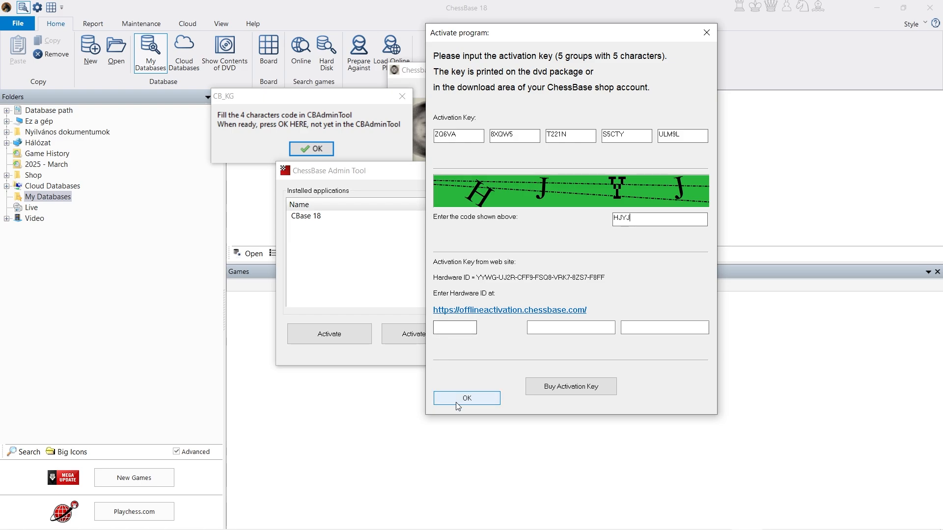
pyautogui.click(466, 398)
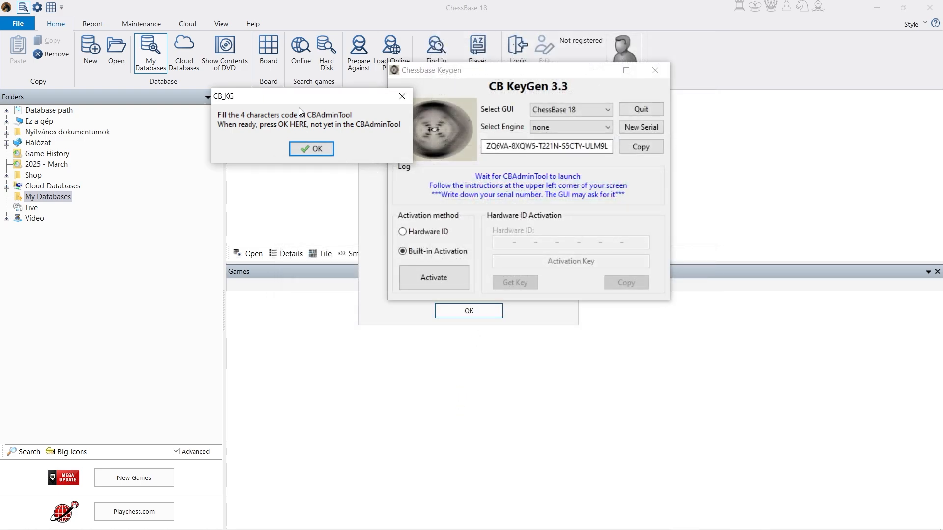
# Step: Confirm the CB_KG prompts until activation reports success, then close the keygen
pyautogui.click(311, 149)
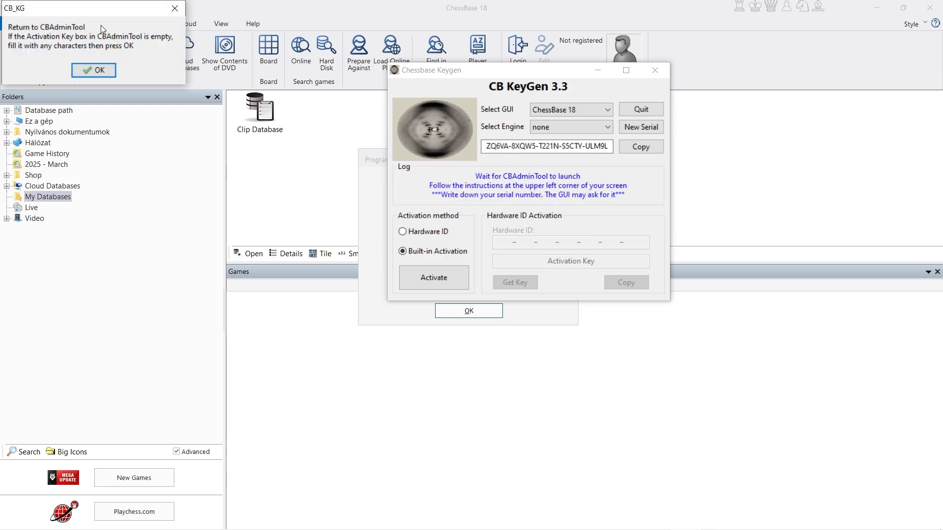
pyautogui.click(93, 70)
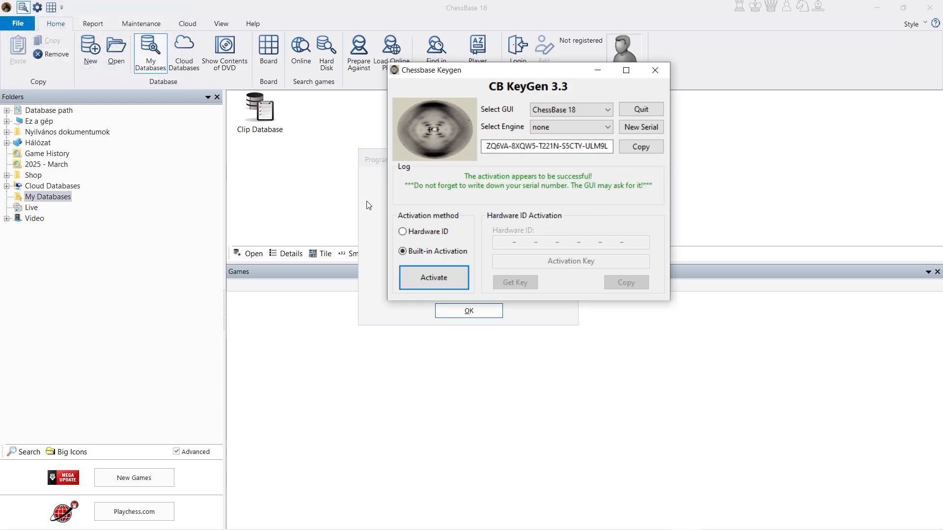
pyautogui.click(468, 311)
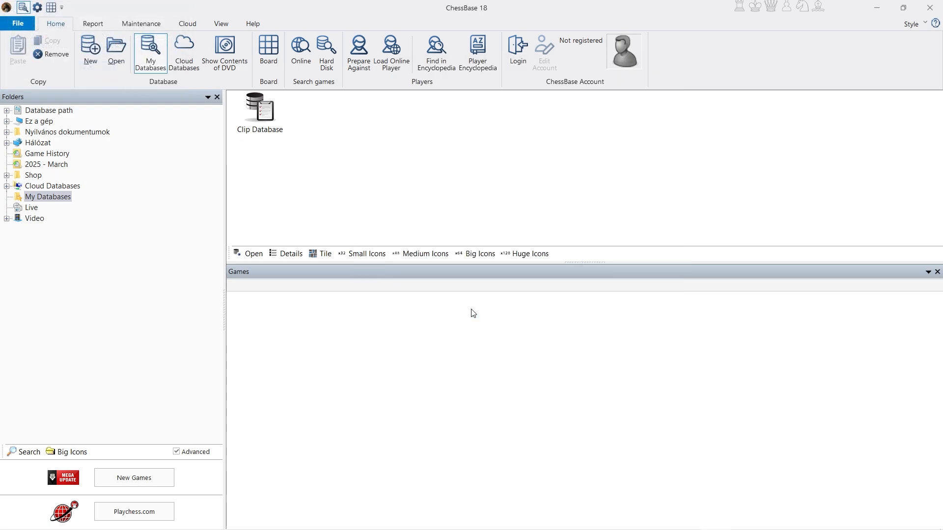
# Step: Retry Update Program, hit the 'not activated' refusal, and start Program activation with the CB18 key
pyautogui.click(18, 23)
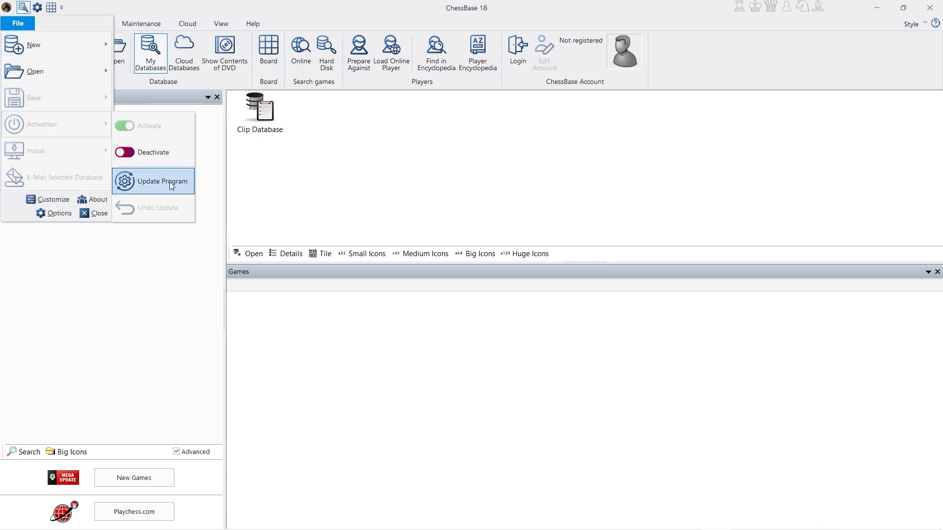
pyautogui.click(160, 181)
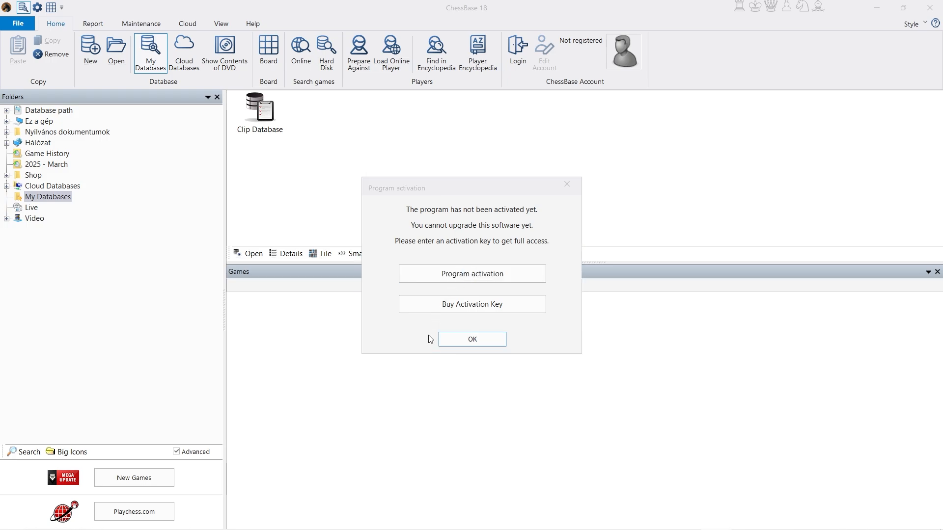
pyautogui.click(472, 274)
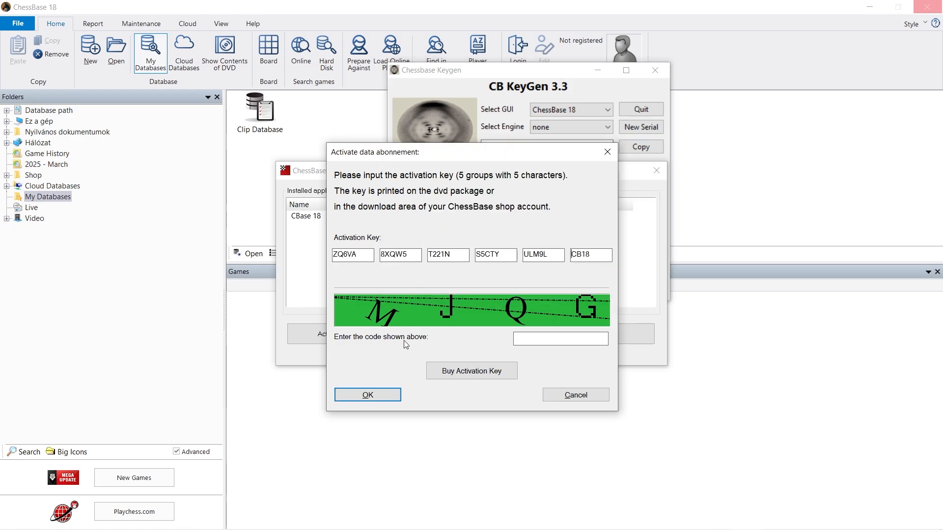
# Step: Enter verification code MJQG and submit the data subscription activation
pyautogui.click(559, 338)
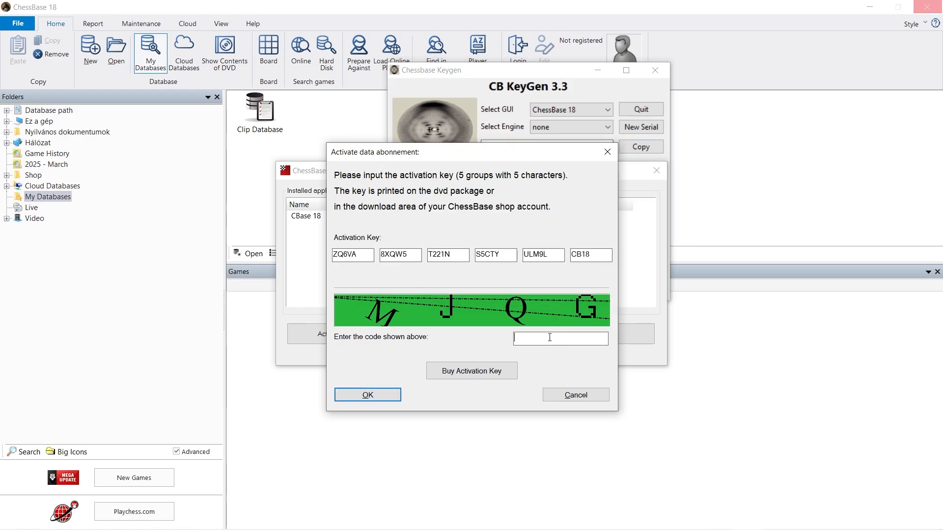
pyautogui.write('MJ')
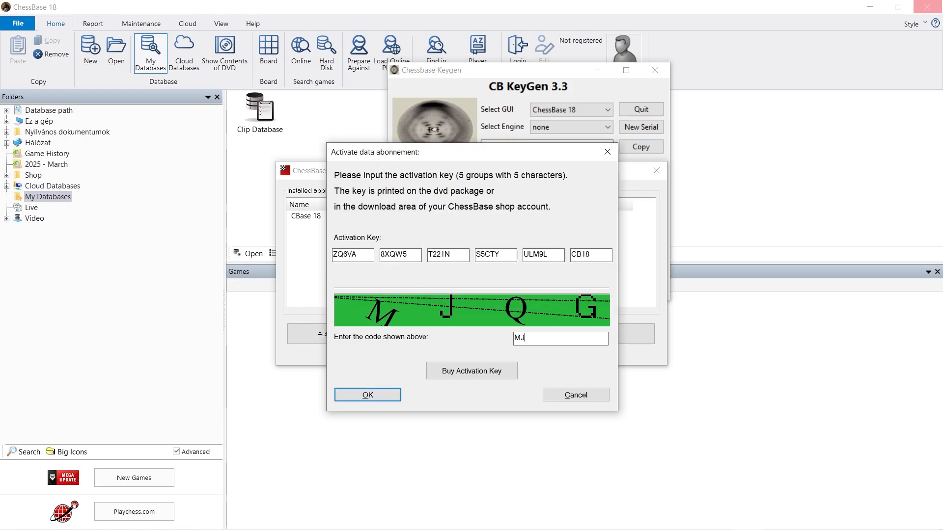
pyautogui.write('QG')
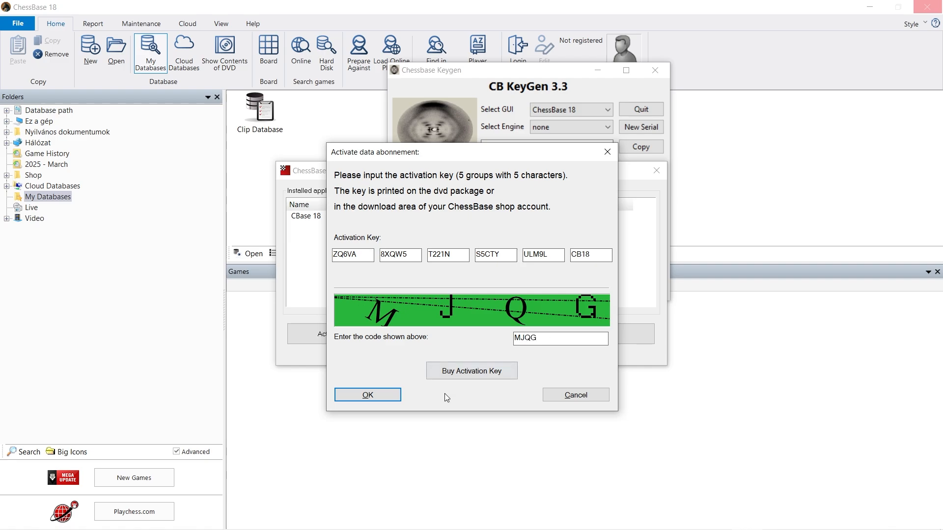
pyautogui.click(367, 395)
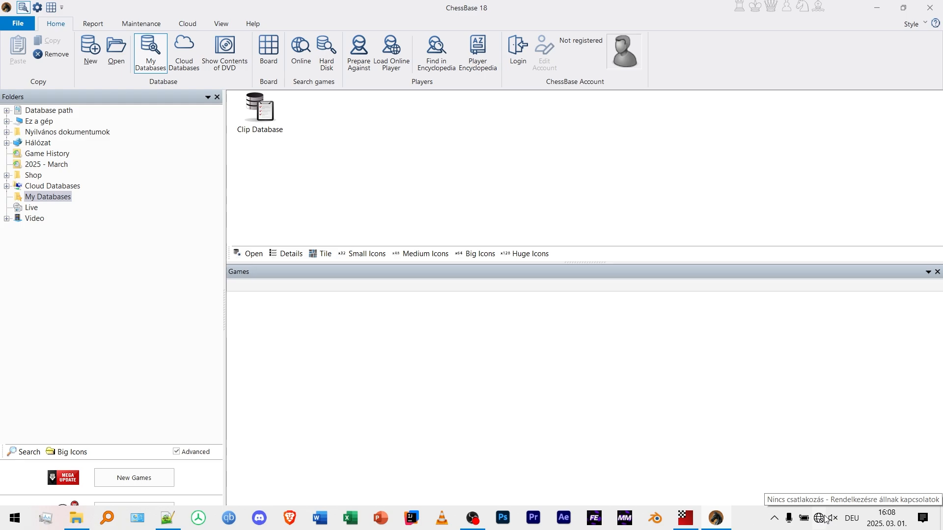
pyautogui.moveTo(823, 510)
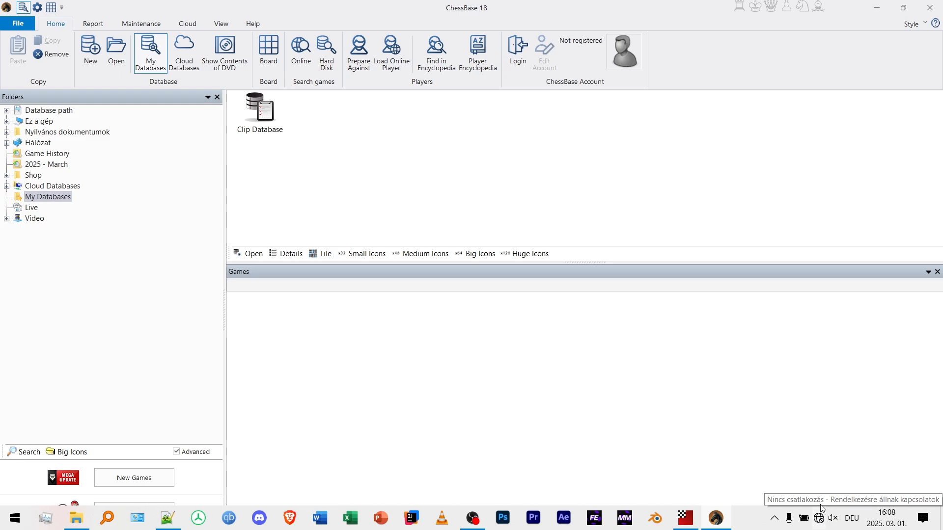
pyautogui.moveTo(515, 95)
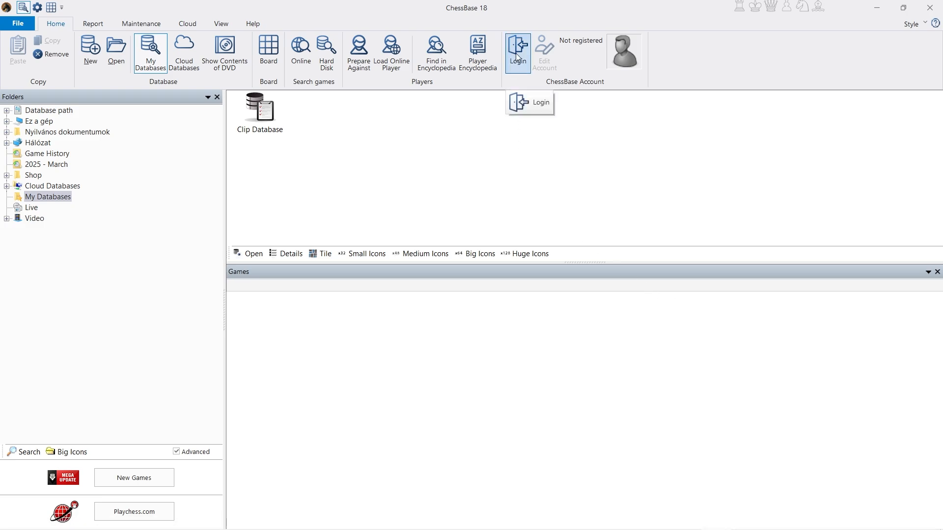
pyautogui.moveTo(569, 157)
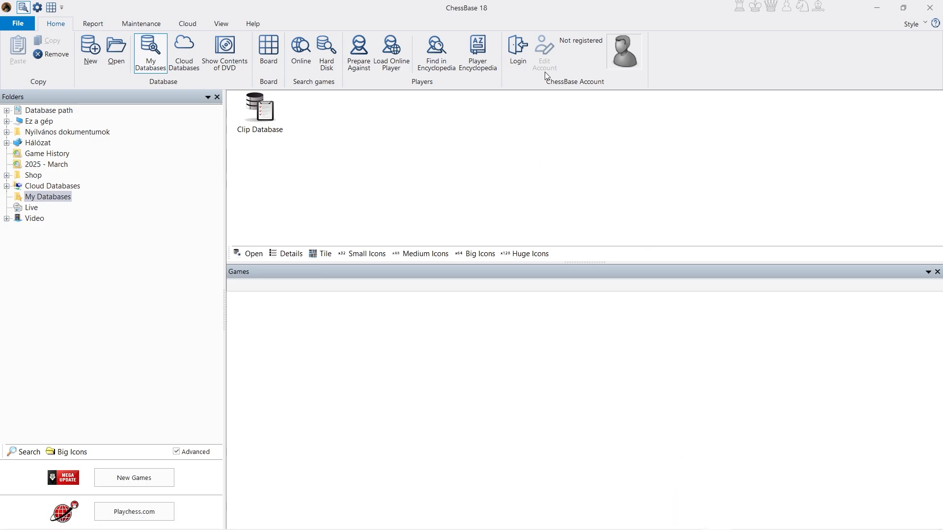
pyautogui.moveTo(477, 53)
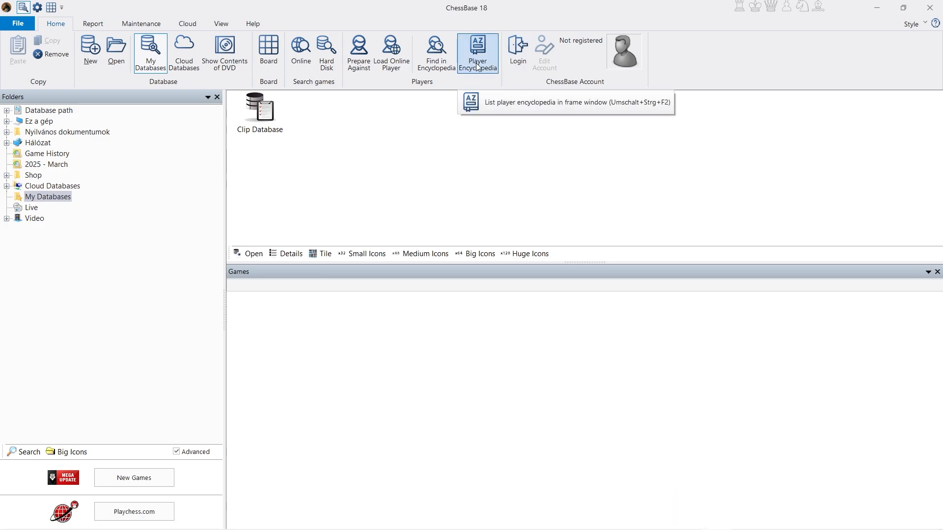
pyautogui.moveTo(821, 528)
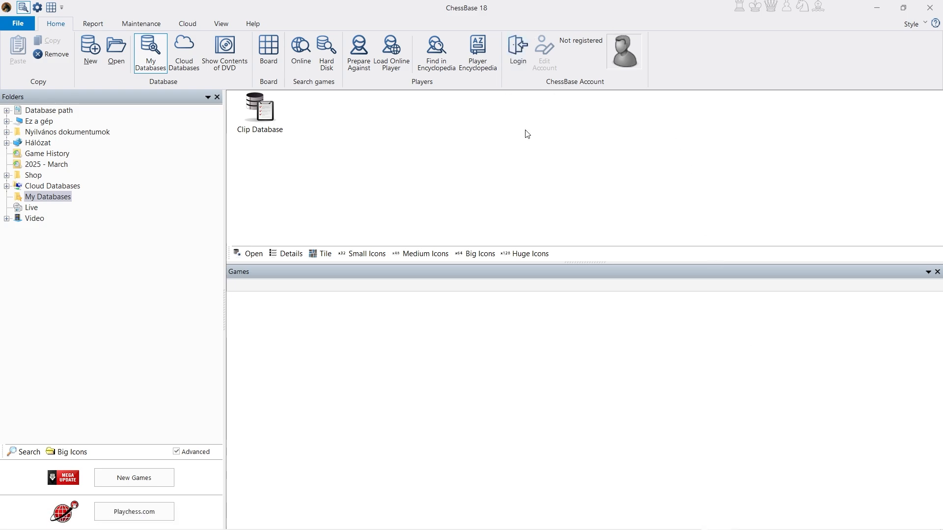
# Step: Log in to the ChessBase account and confirm Yes to upgrade to the new program version
pyautogui.click(518, 52)
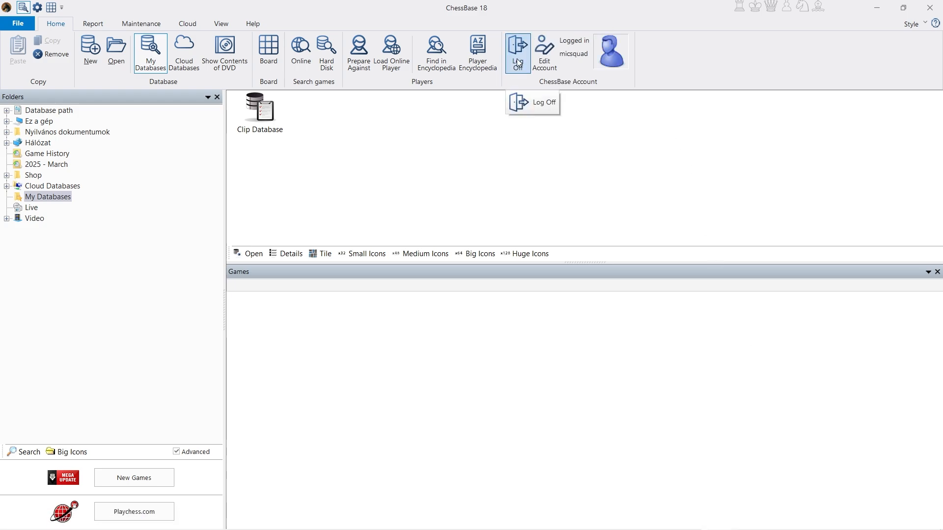
pyautogui.click(18, 22)
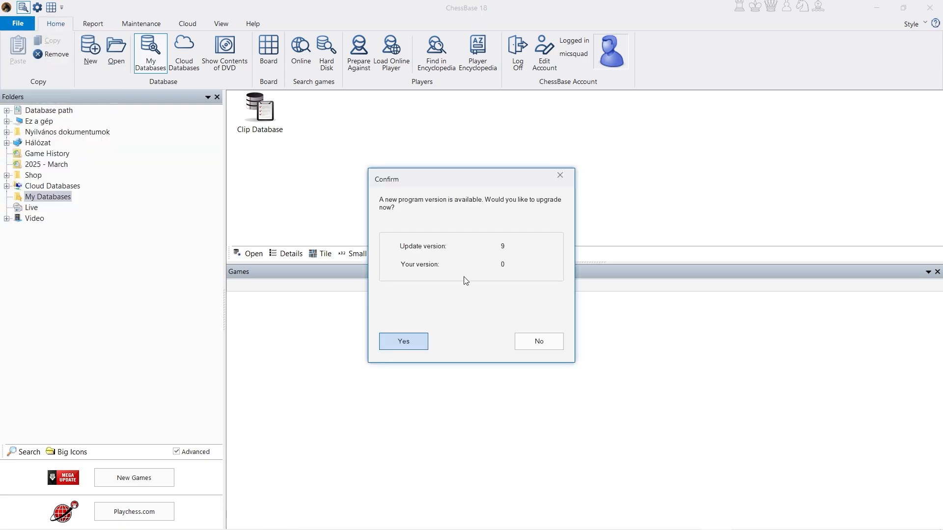
pyautogui.click(403, 341)
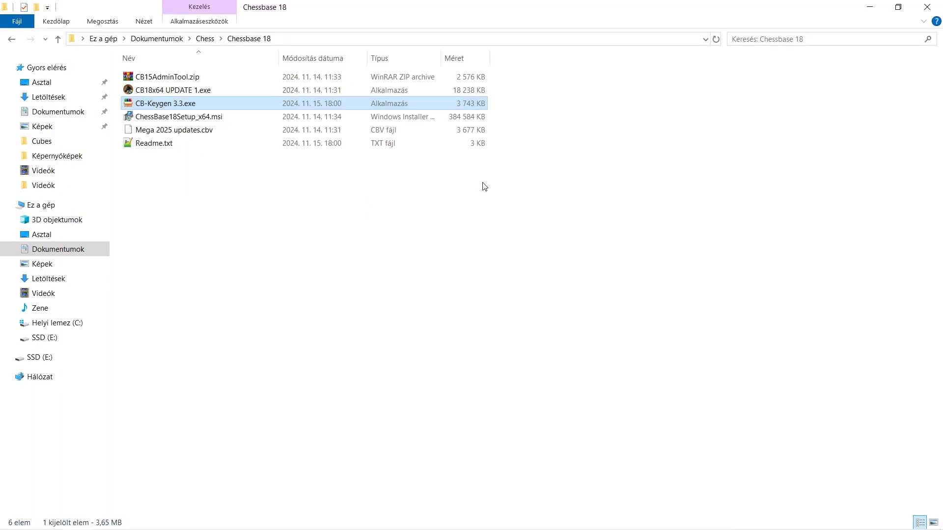
# Step: Run the ChessBase 18 SP installer in English to the default folder and finish, relaunching ChessBase 18
pyautogui.click(435, 353)
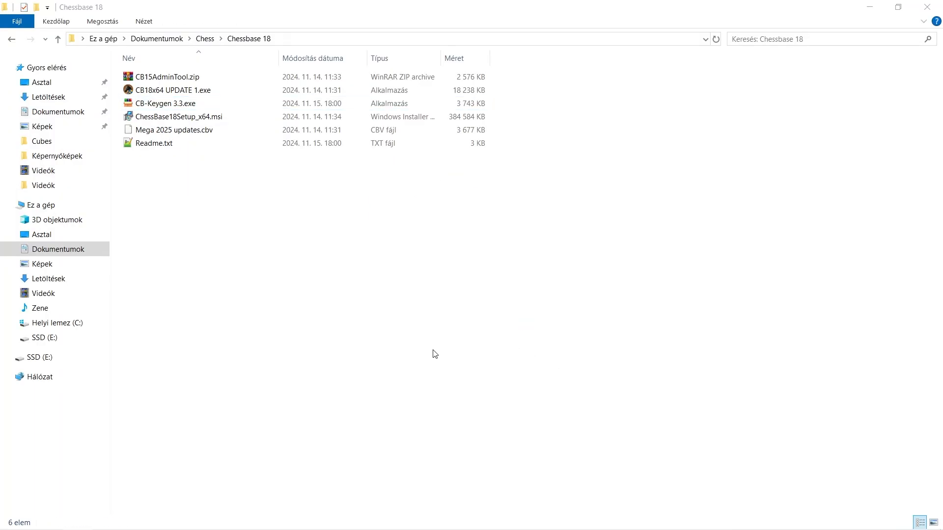
pyautogui.doubleClick(179, 117)
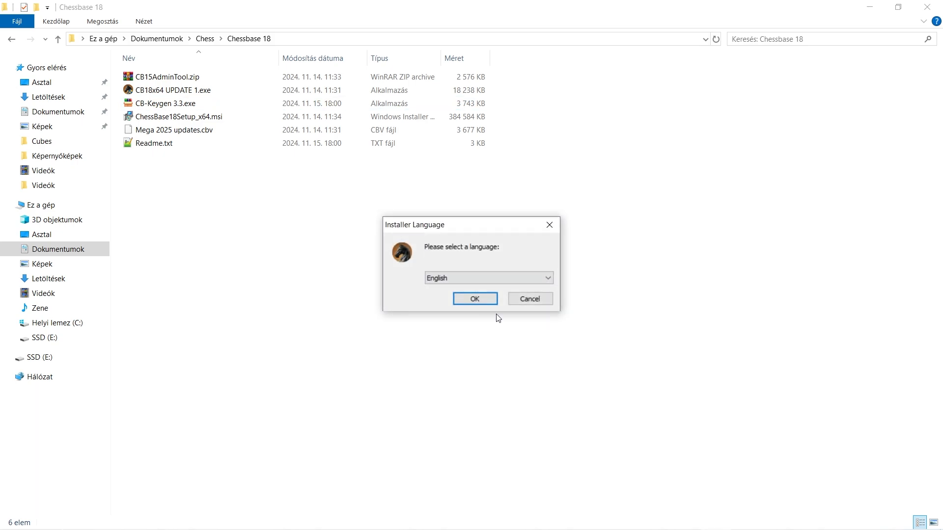
pyautogui.click(475, 299)
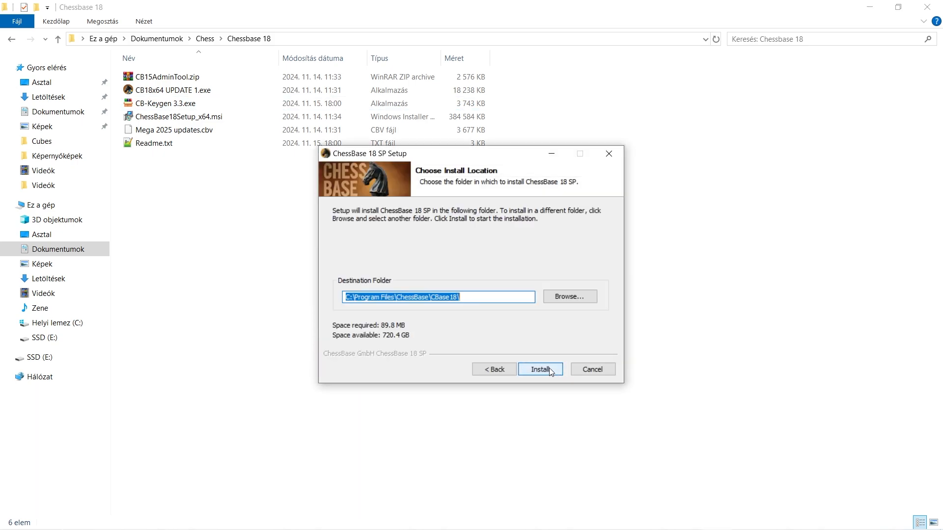
pyautogui.click(539, 369)
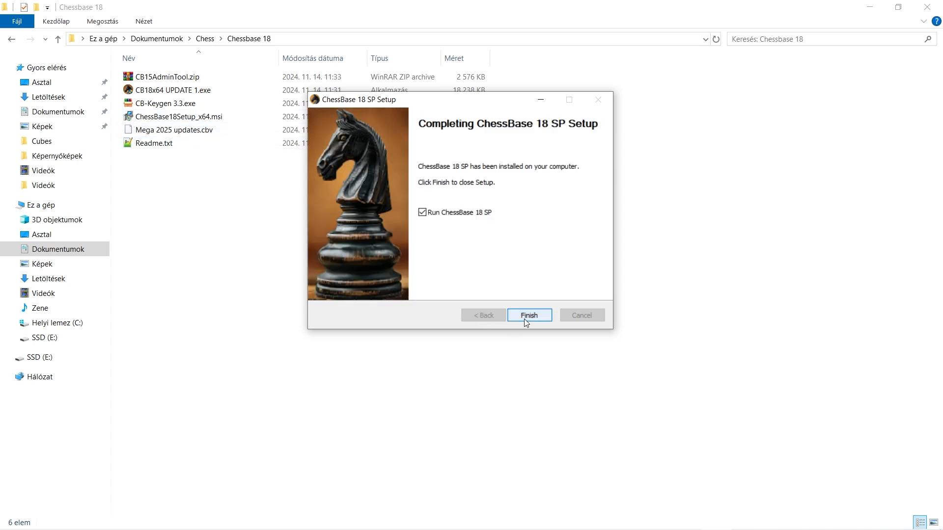
pyautogui.click(529, 316)
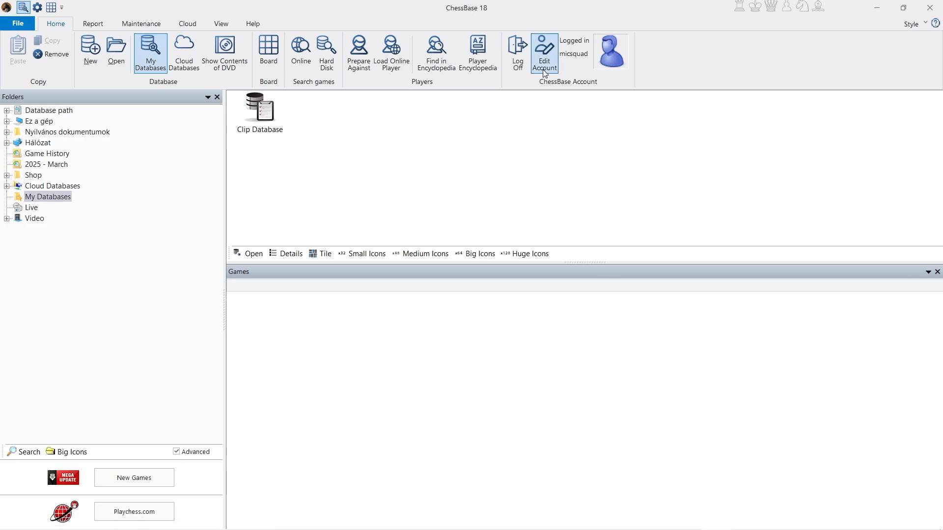
pyautogui.click(17, 23)
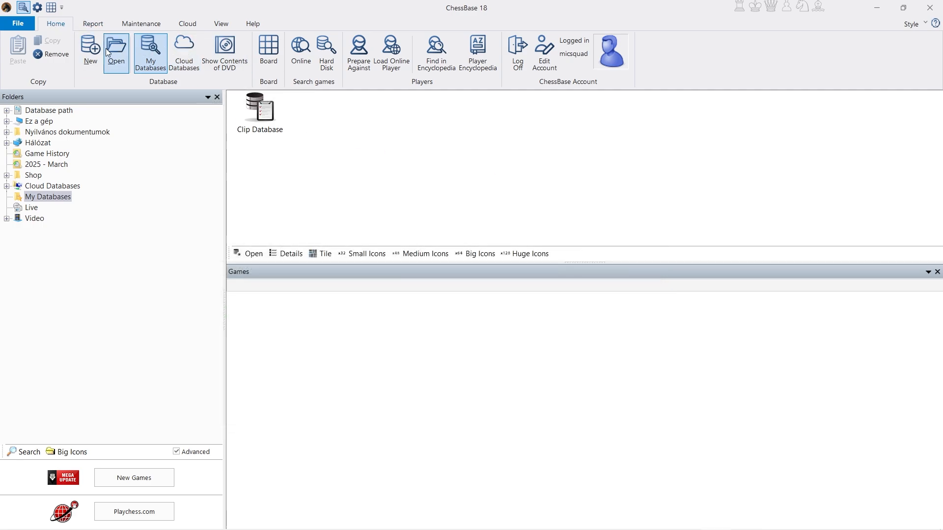
pyautogui.click(90, 54)
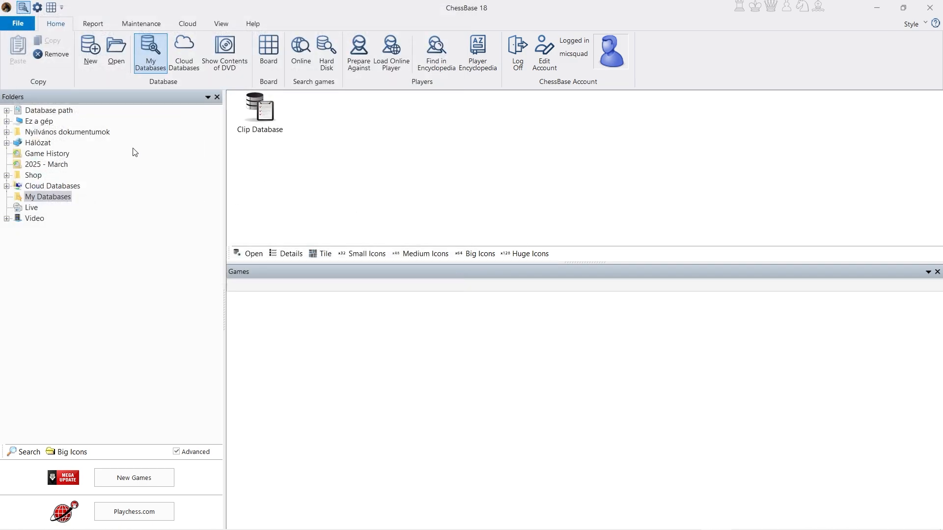
pyautogui.moveTo(445, 143)
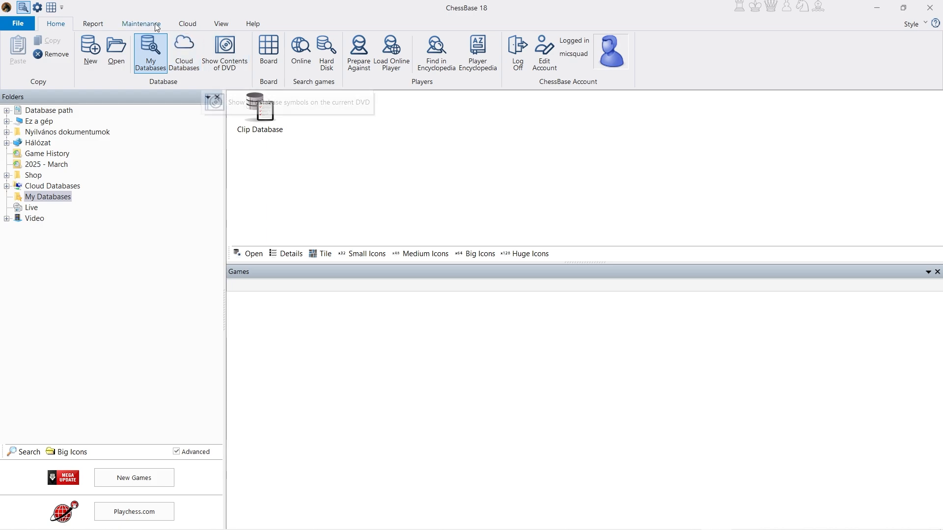
pyautogui.moveTo(94, 24)
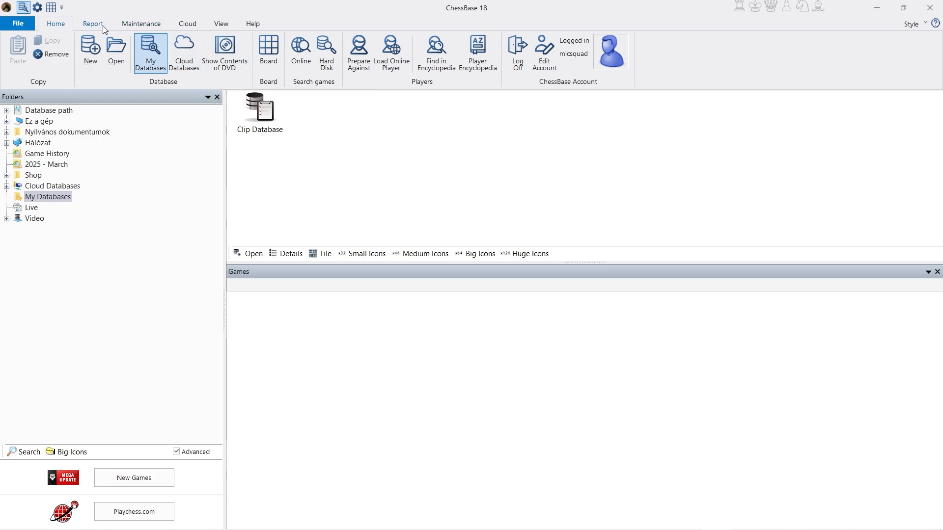
pyautogui.moveTo(251, 23)
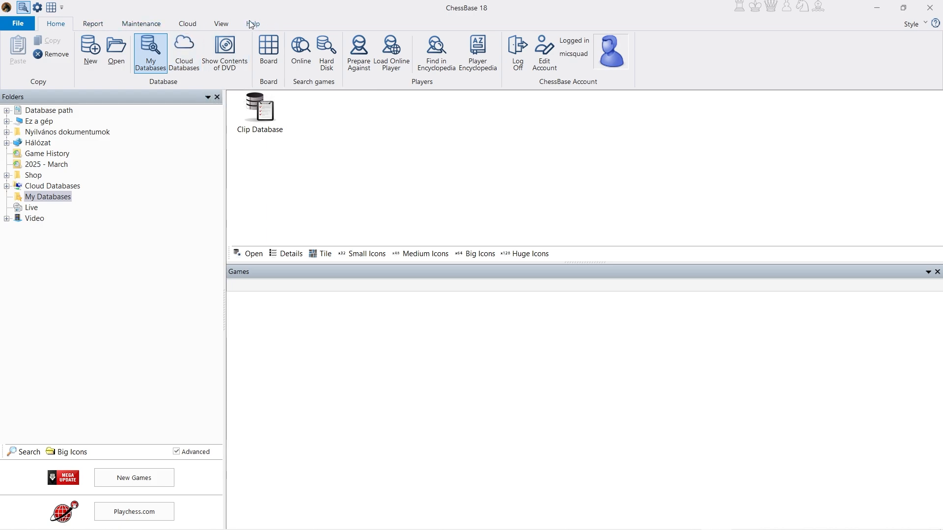
pyautogui.click(221, 24)
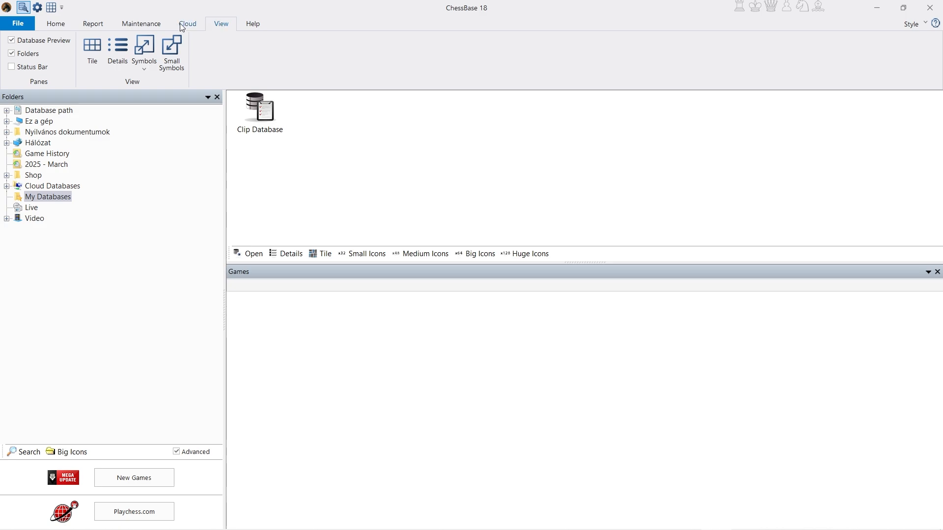
pyautogui.click(187, 23)
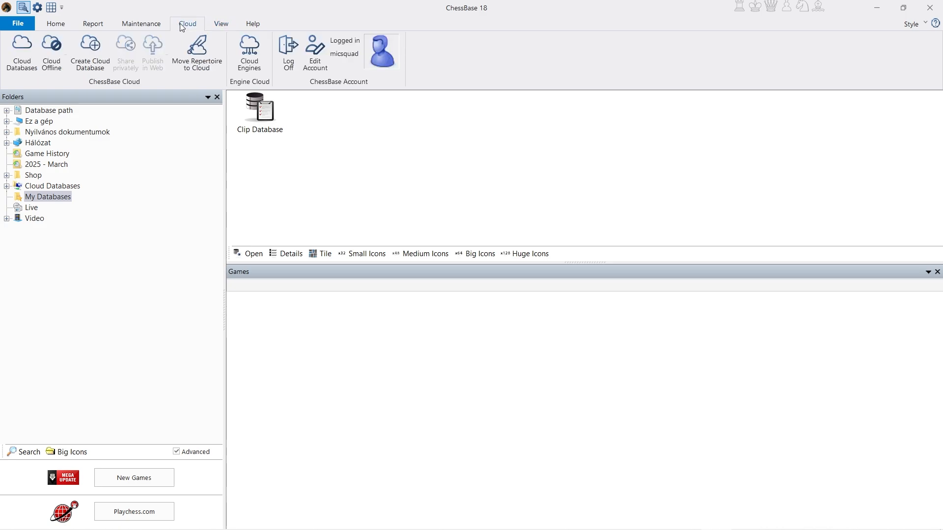
pyautogui.click(140, 24)
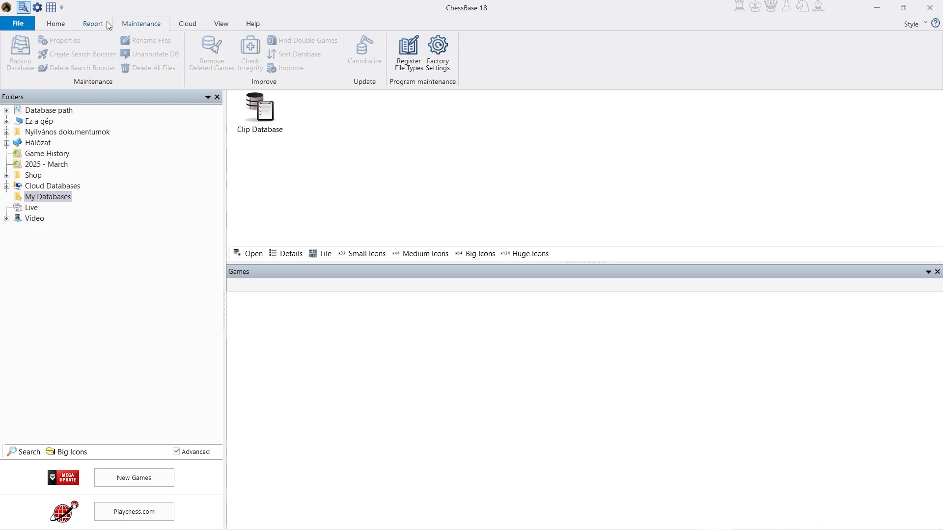
pyautogui.click(55, 23)
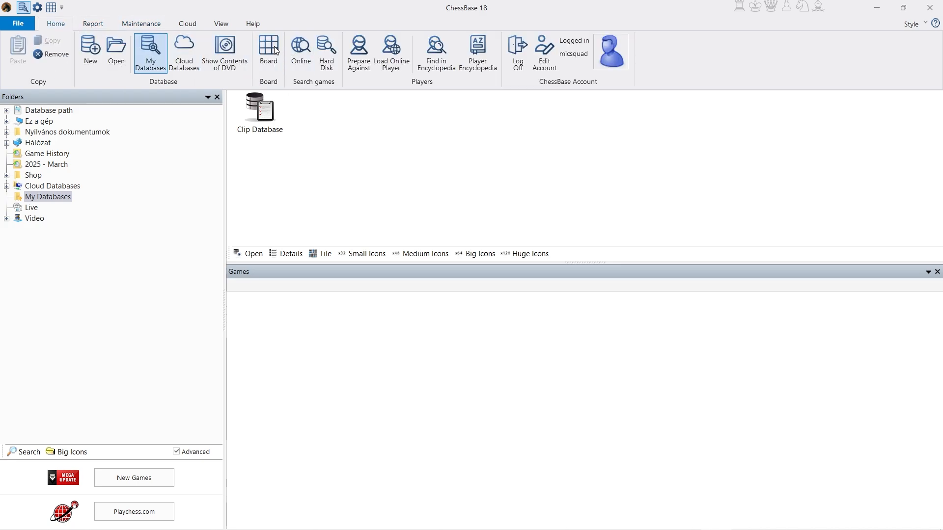
pyautogui.moveTo(240, 23)
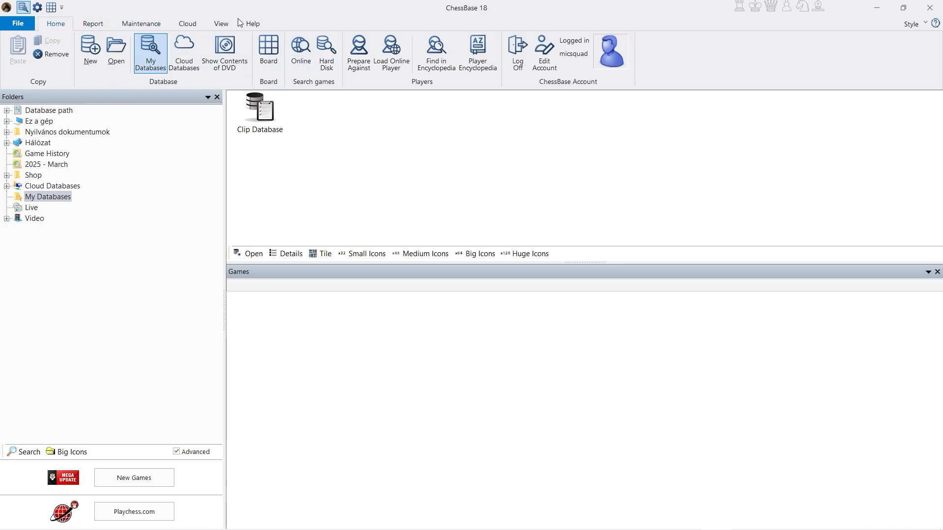
# Step: Open a starting-position board and view the Load engine list offering Deep Fritz 13
pyautogui.click(268, 53)
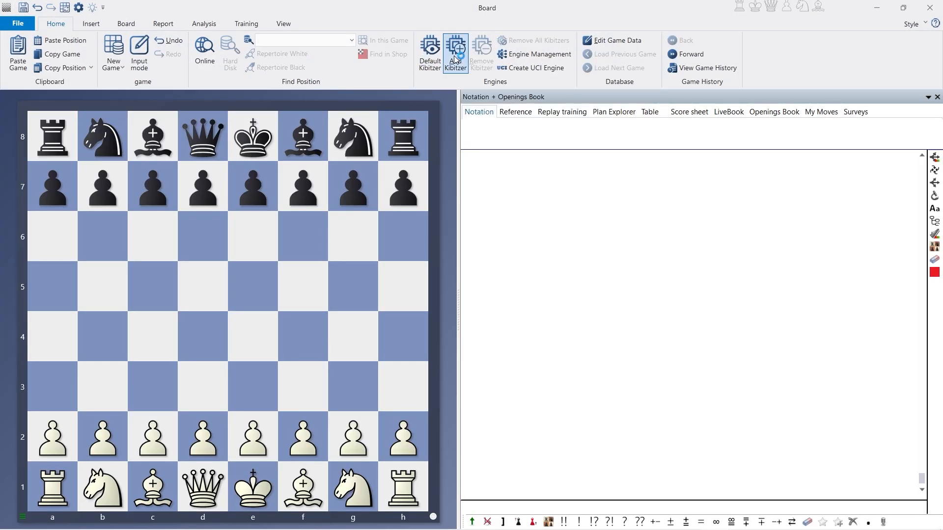
pyautogui.click(455, 51)
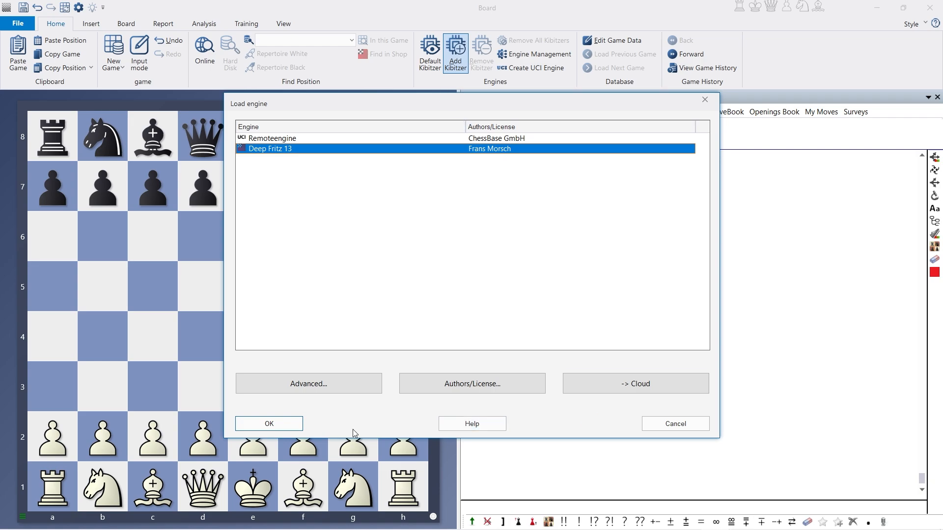
pyautogui.click(308, 384)
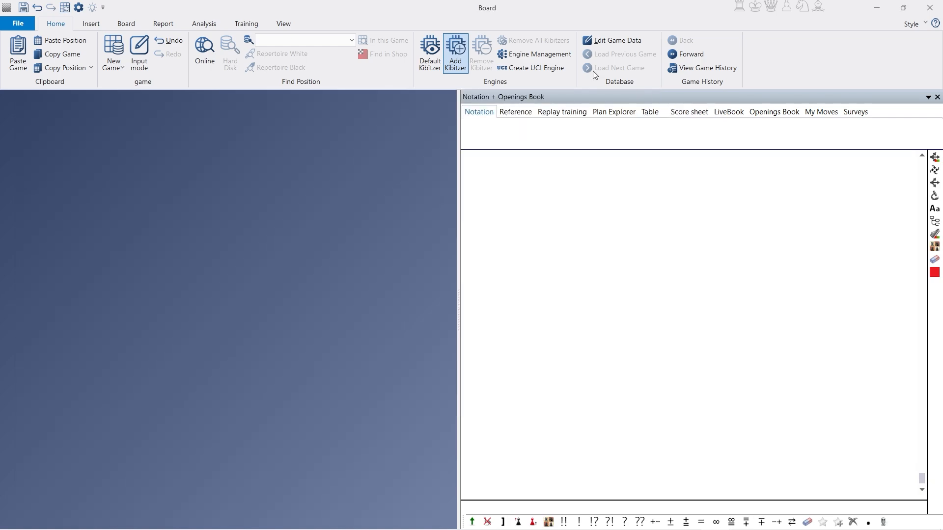
# Step: Leave the board window and return to the ChessBase 18 database window
pyautogui.click(538, 54)
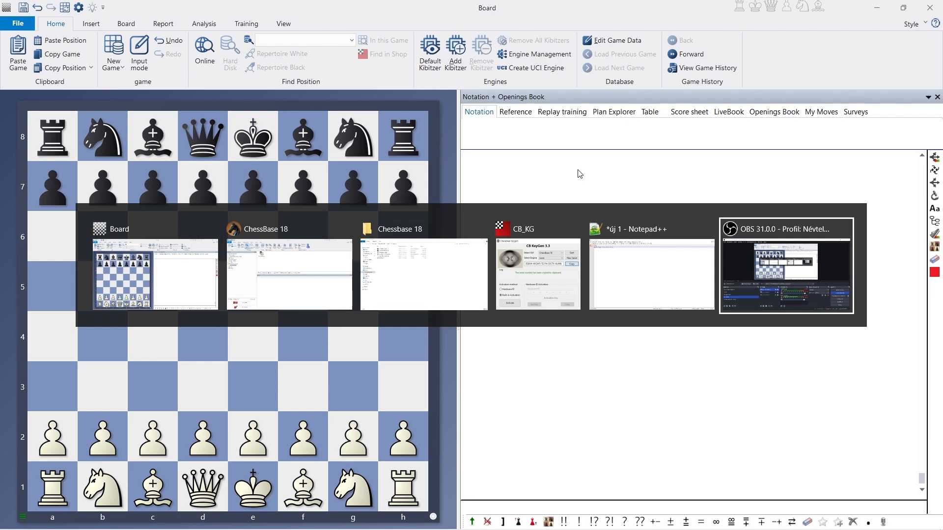
pyautogui.click(785, 264)
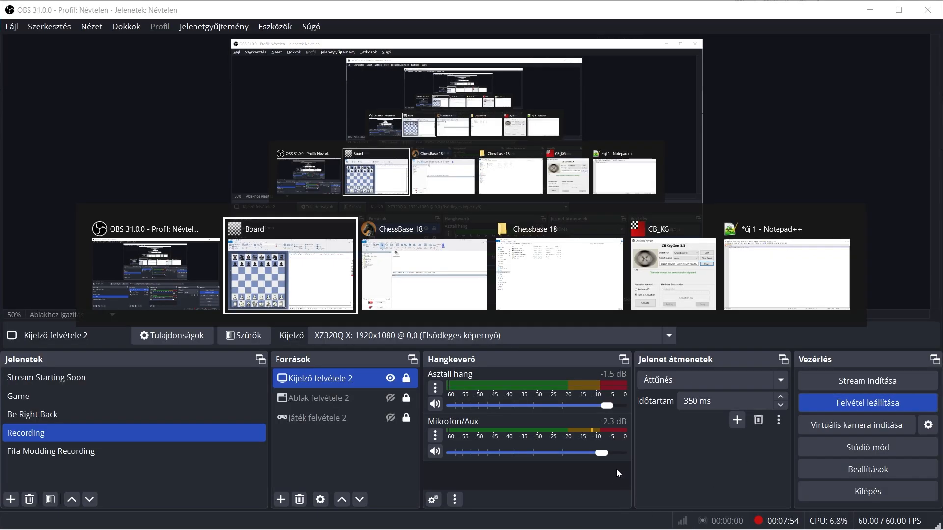
pyautogui.click(423, 274)
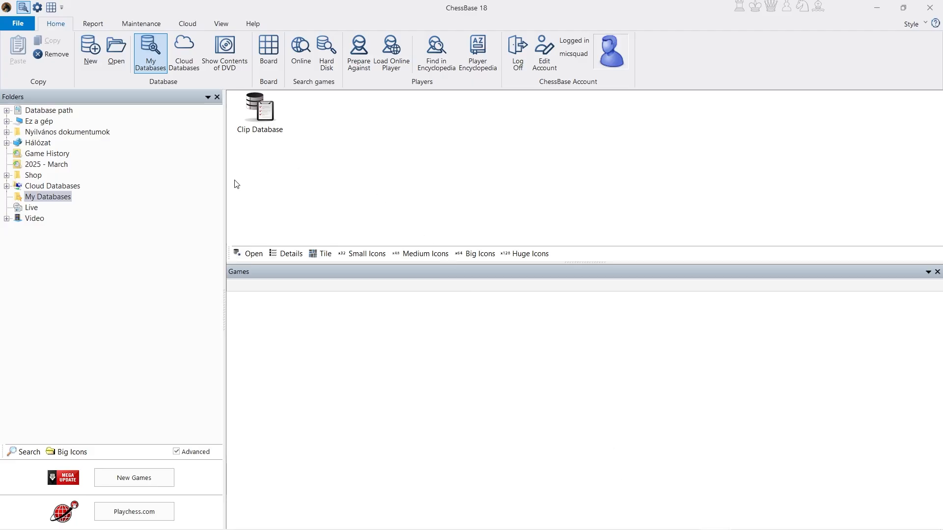
pyautogui.moveTo(90, 49)
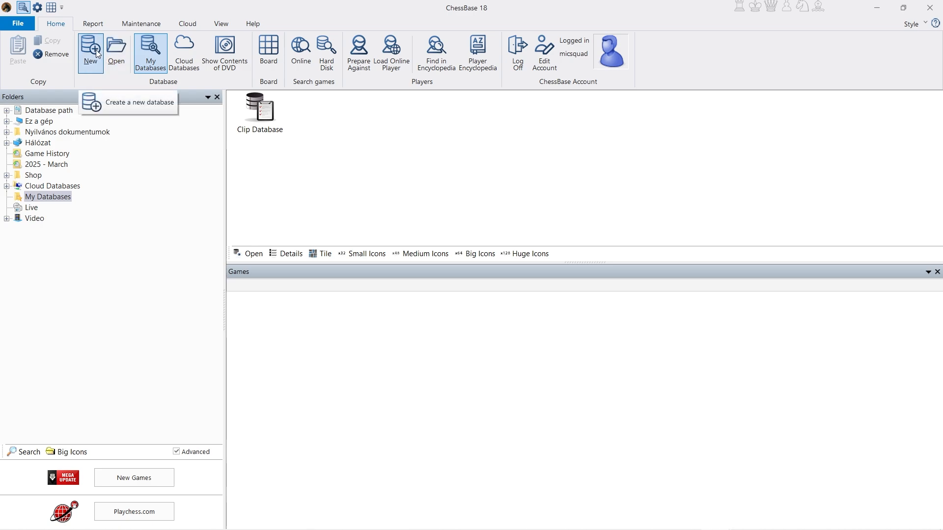
pyautogui.moveTo(440, 157)
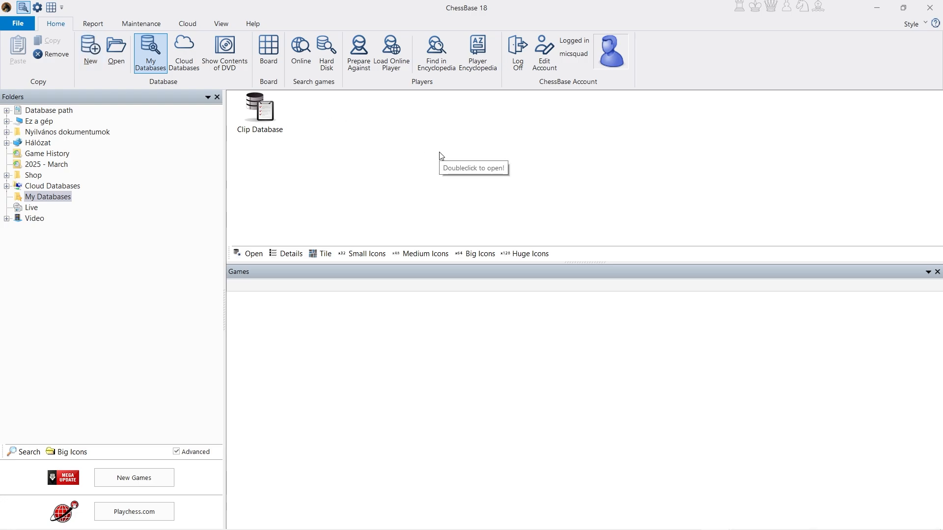
pyautogui.moveTo(268, 48)
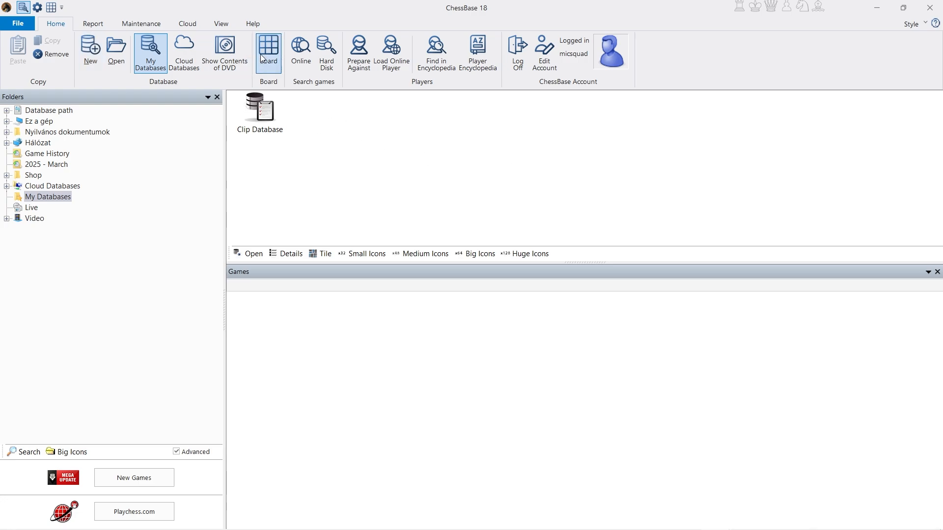
# Step: Open another starting-position board window and begin switching between open windows
pyautogui.click(268, 53)
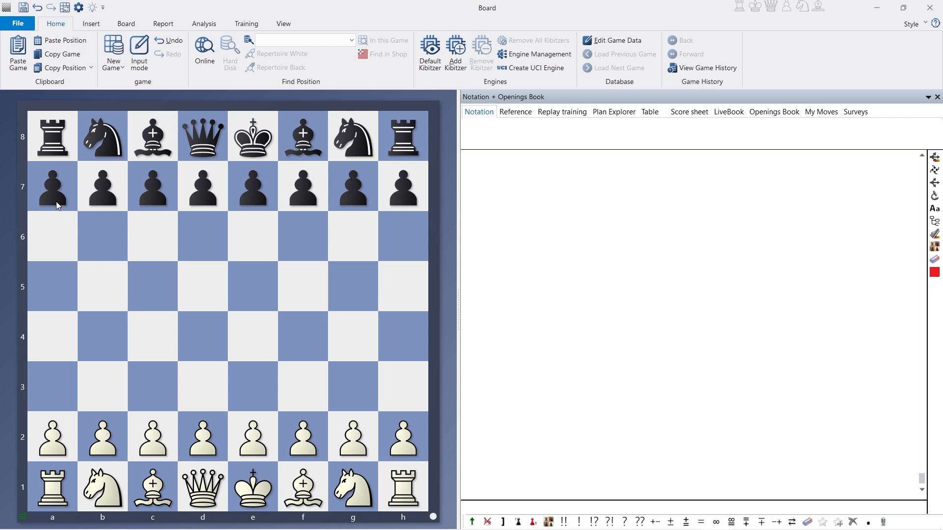
pyautogui.moveTo(80, 183)
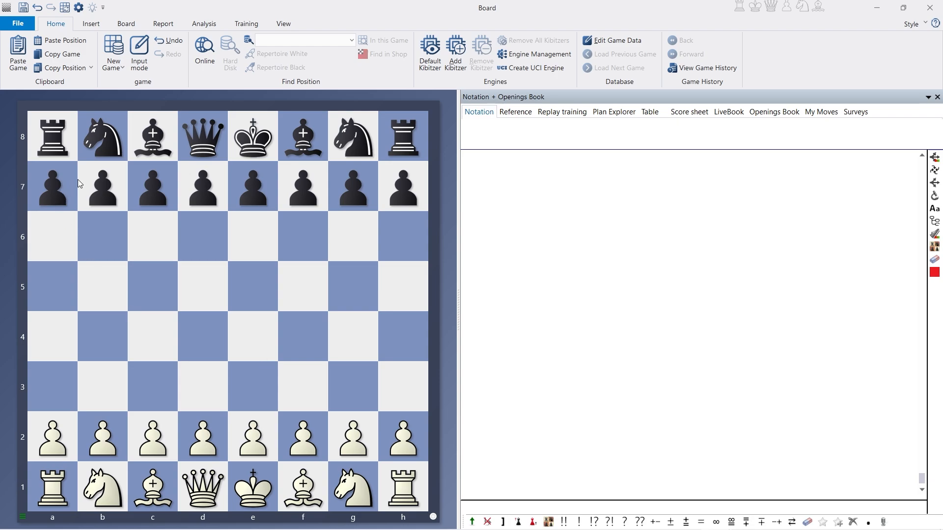
pyautogui.moveTo(83, 181)
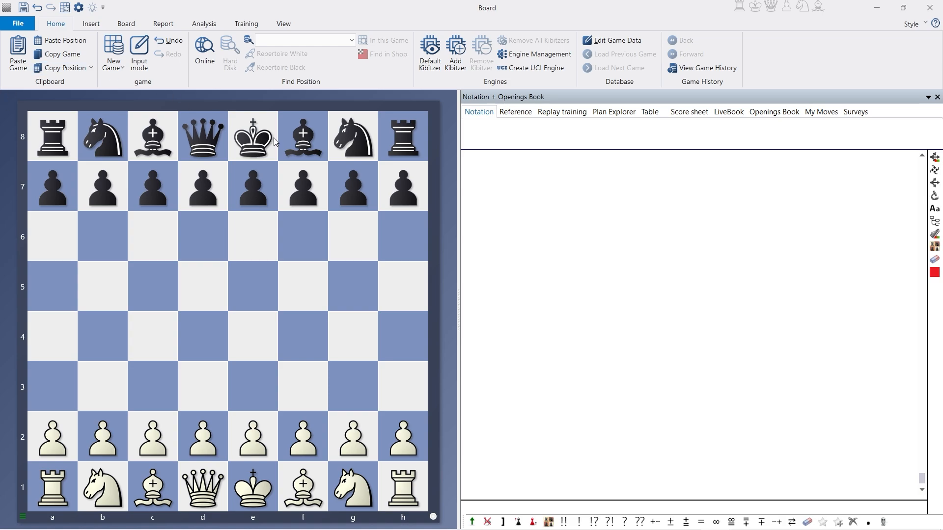
pyautogui.press('alt+tab')
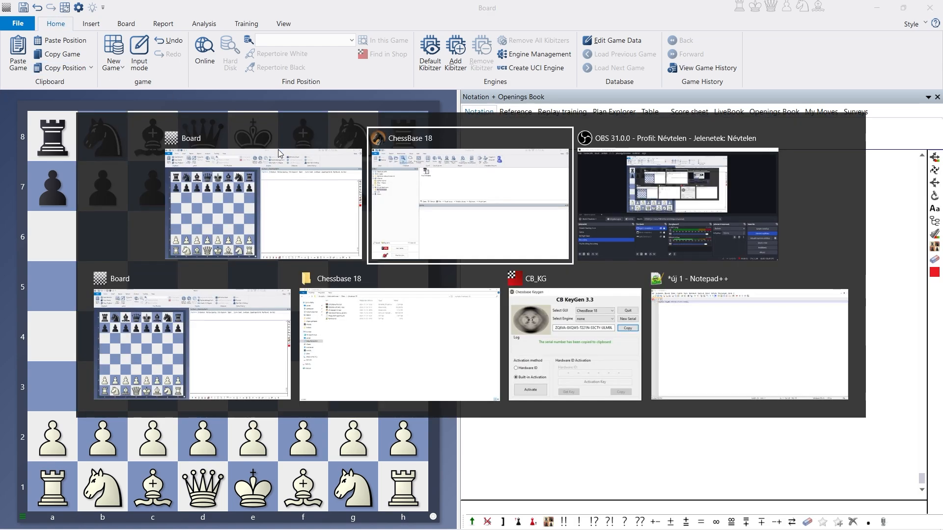